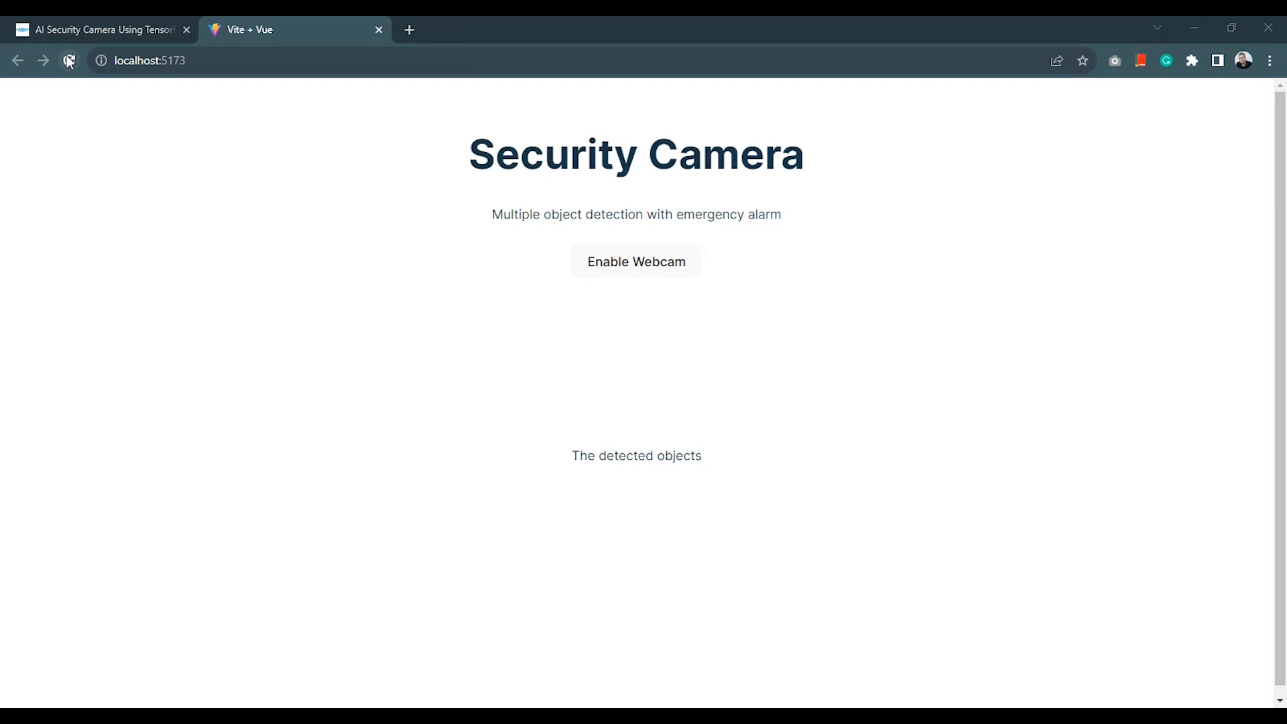
- Reload localhost:5173 and enable the webcam to show the live camera feed
click(69, 59)
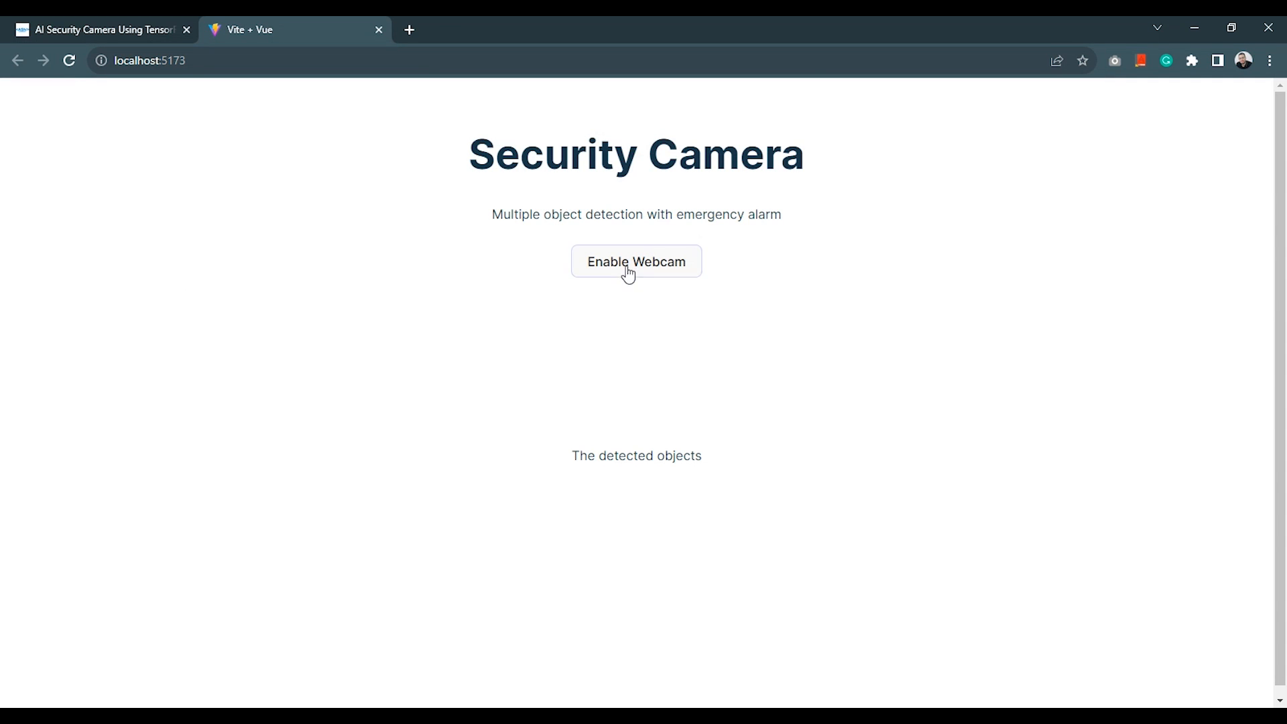
click(636, 261)
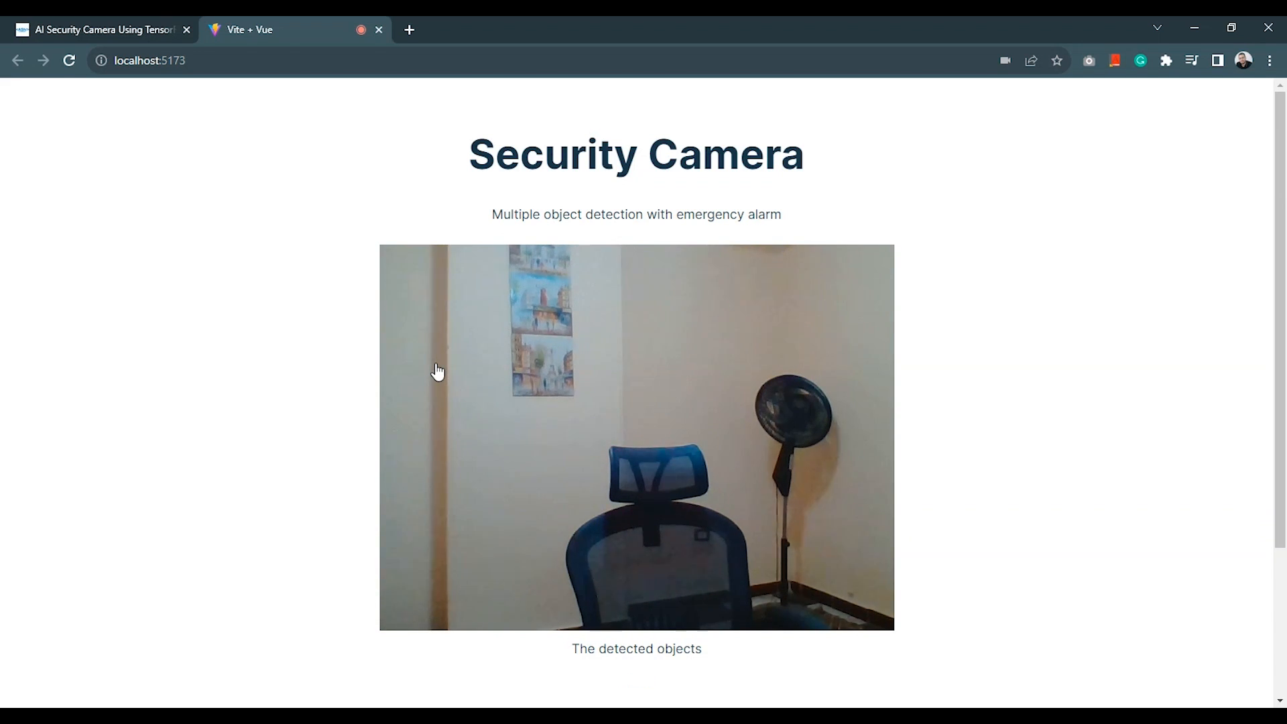
click(259, 28)
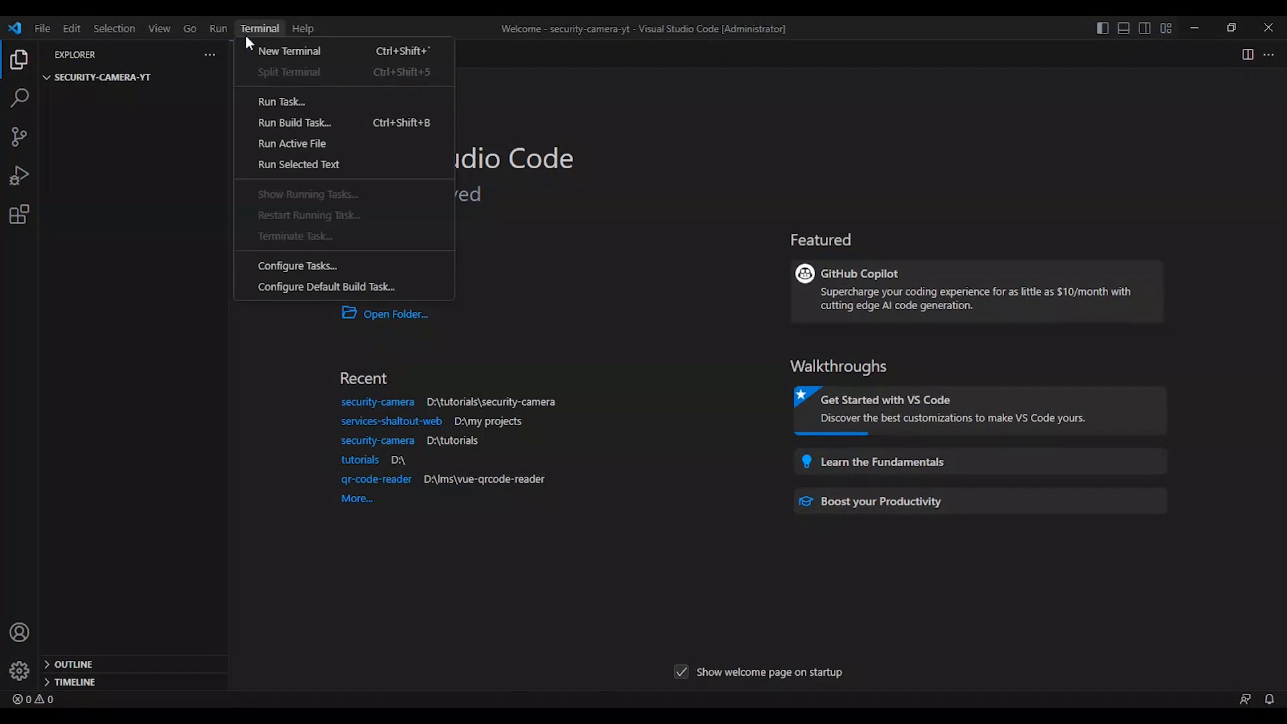
- Open a new terminal and change into the security-camera folder
click(289, 50)
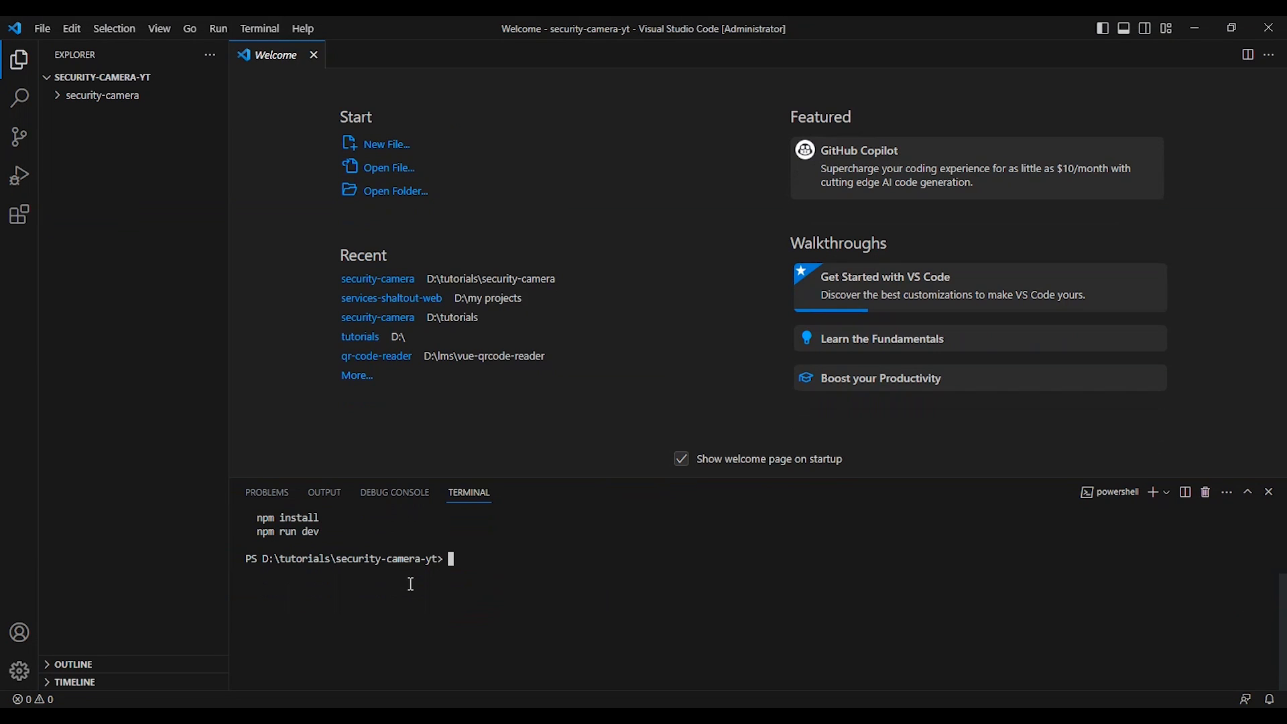
mouse_move(451, 605)
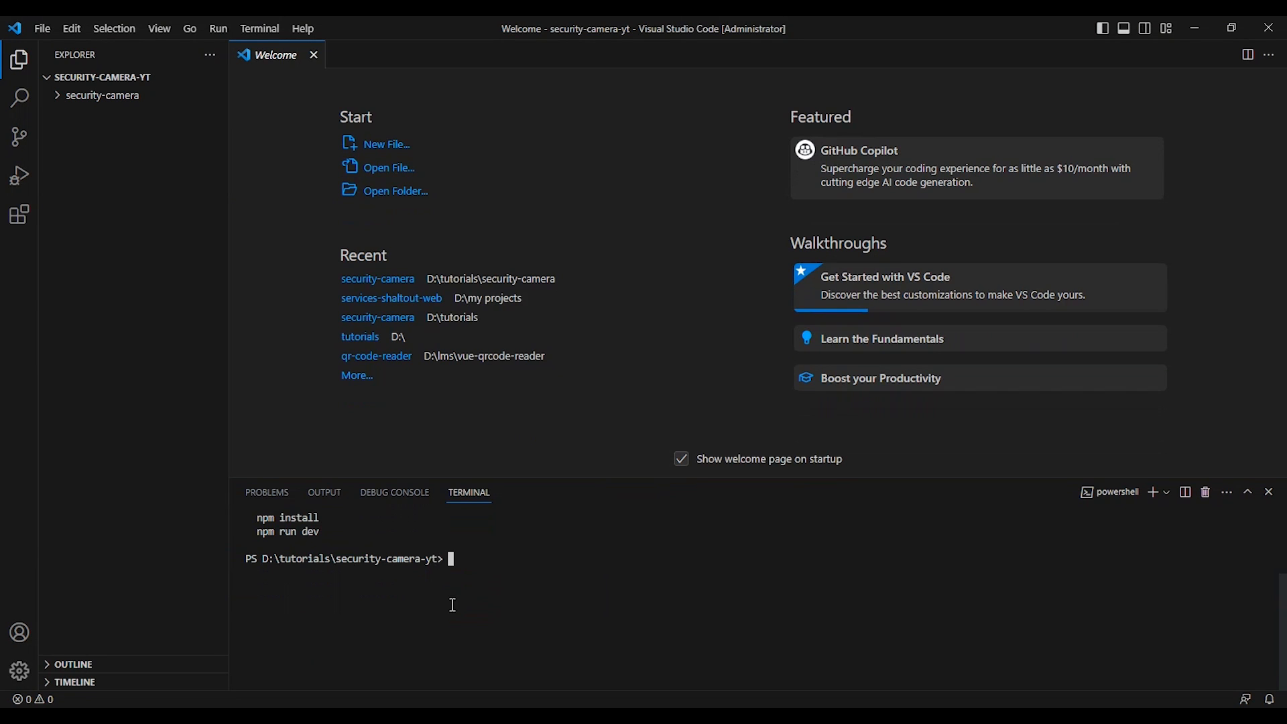
mouse_move(508, 567)
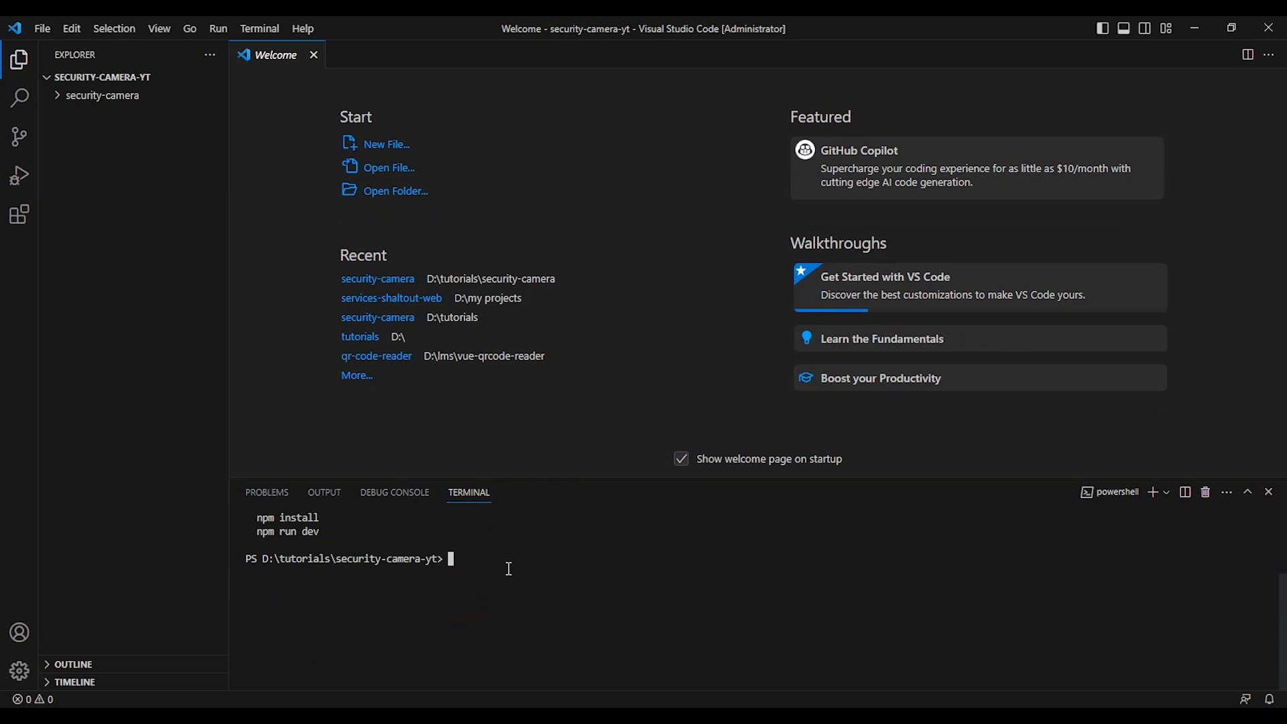
text(cd)
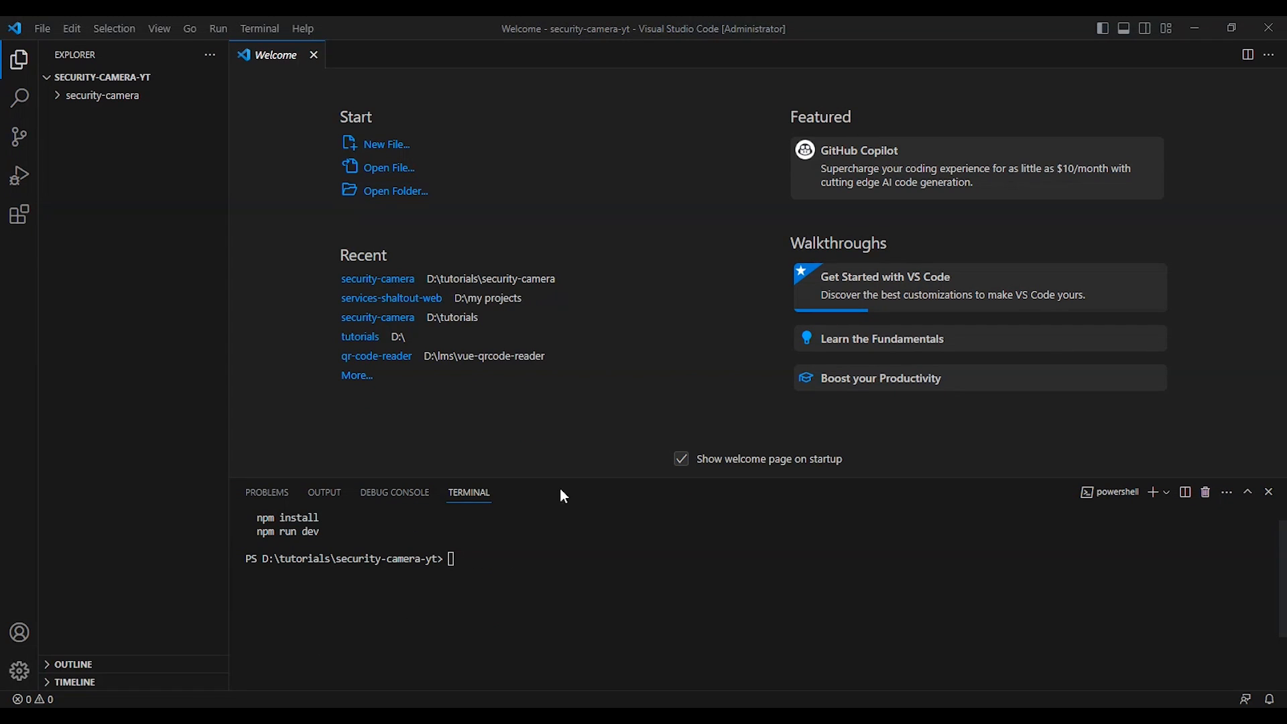
text(cd security-camera)
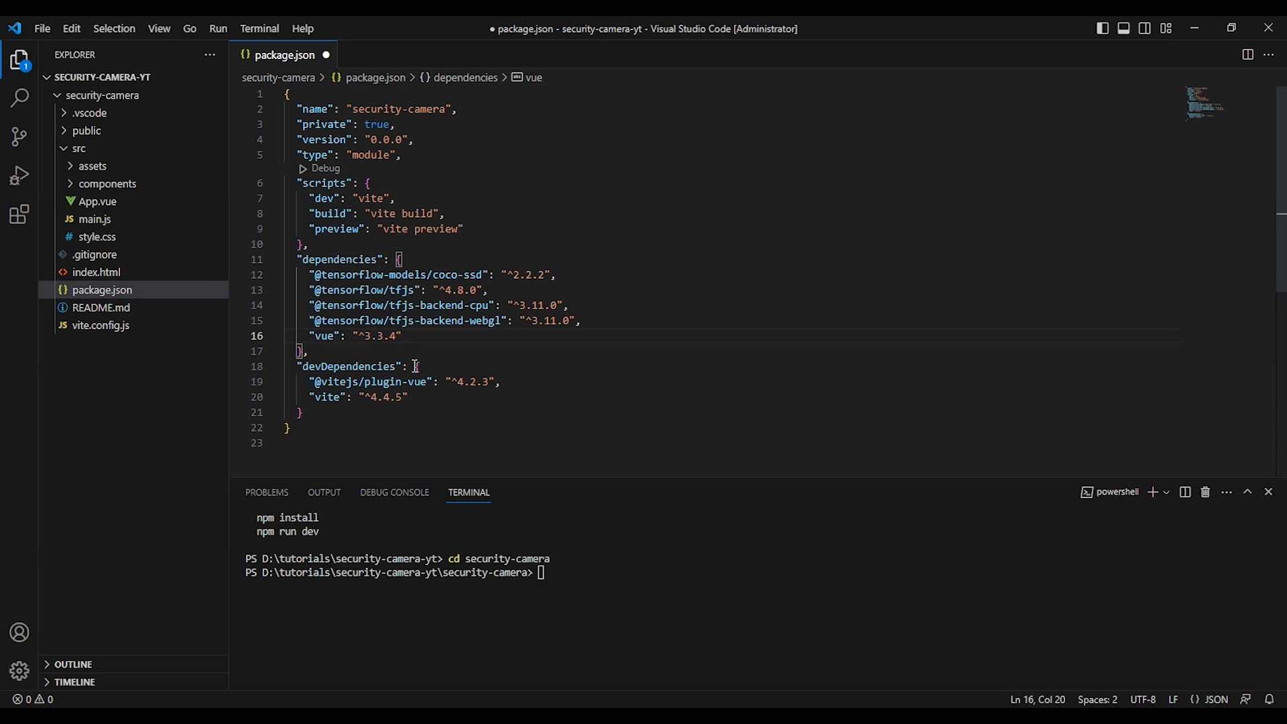
mouse_move(402, 340)
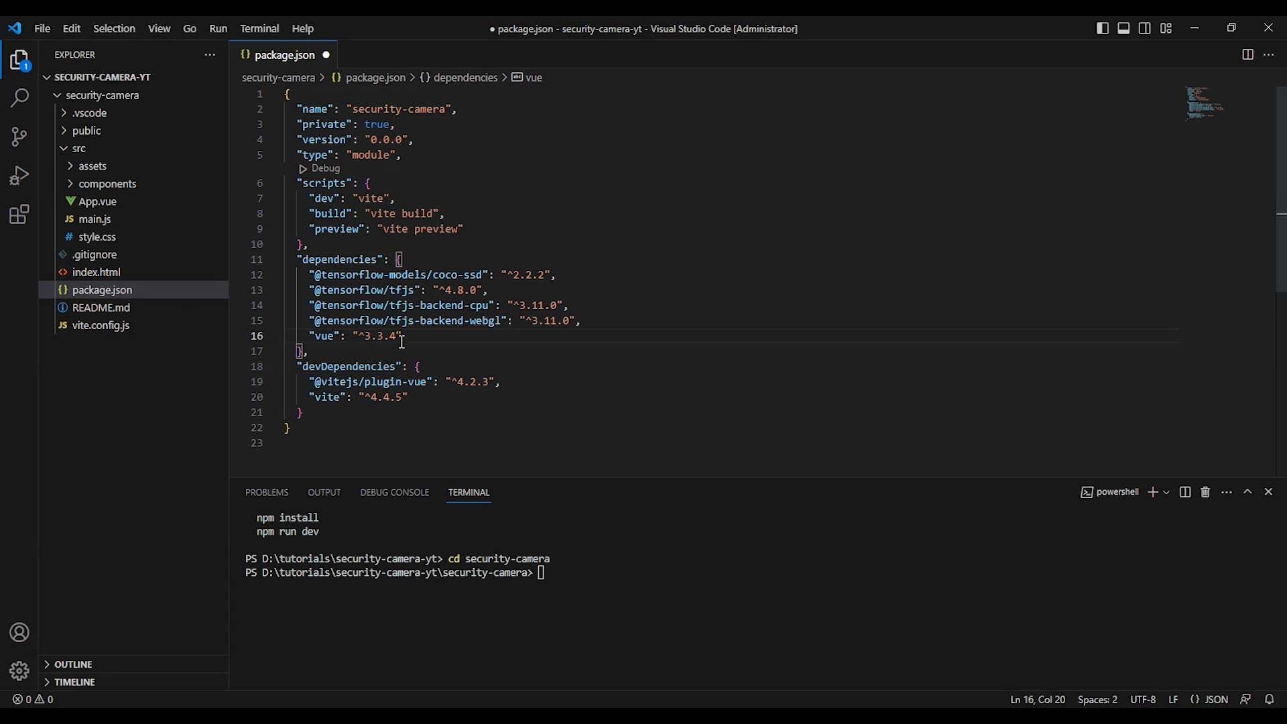
- Save package.json with the coco-ssd and TensorFlow.js dependencies
key(ctrl+s)
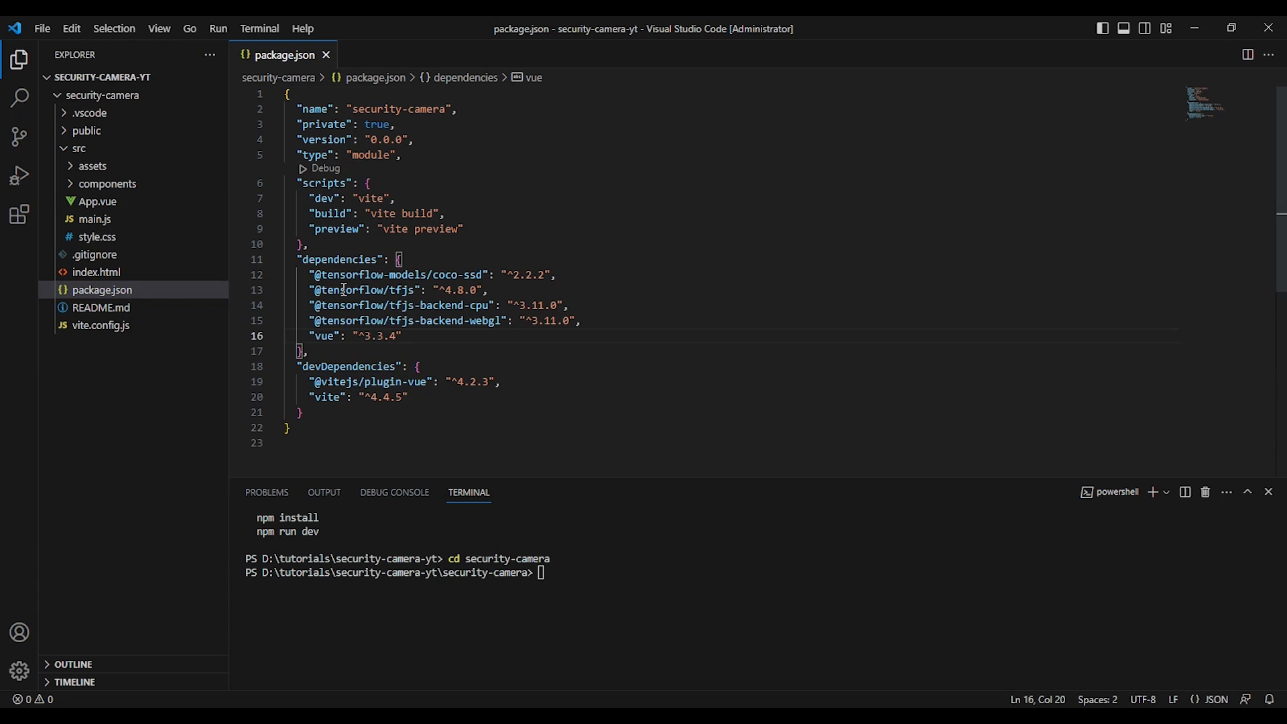
mouse_move(346, 290)
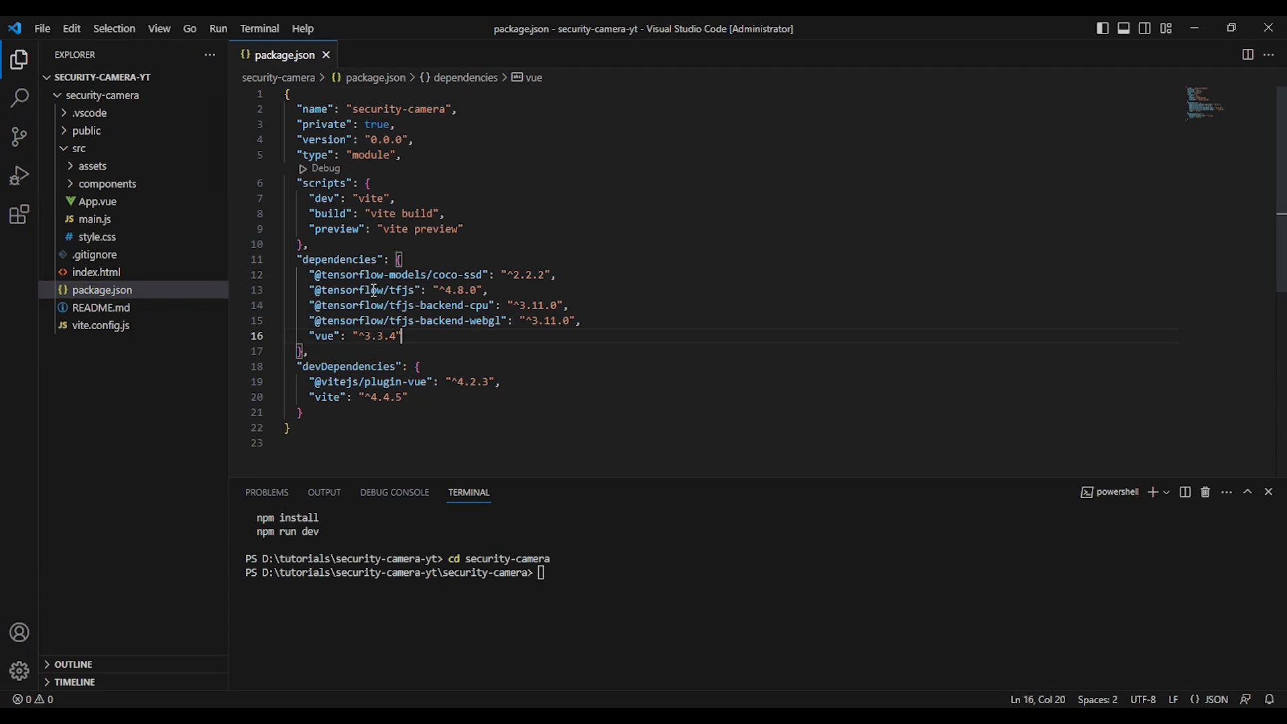
mouse_move(399, 290)
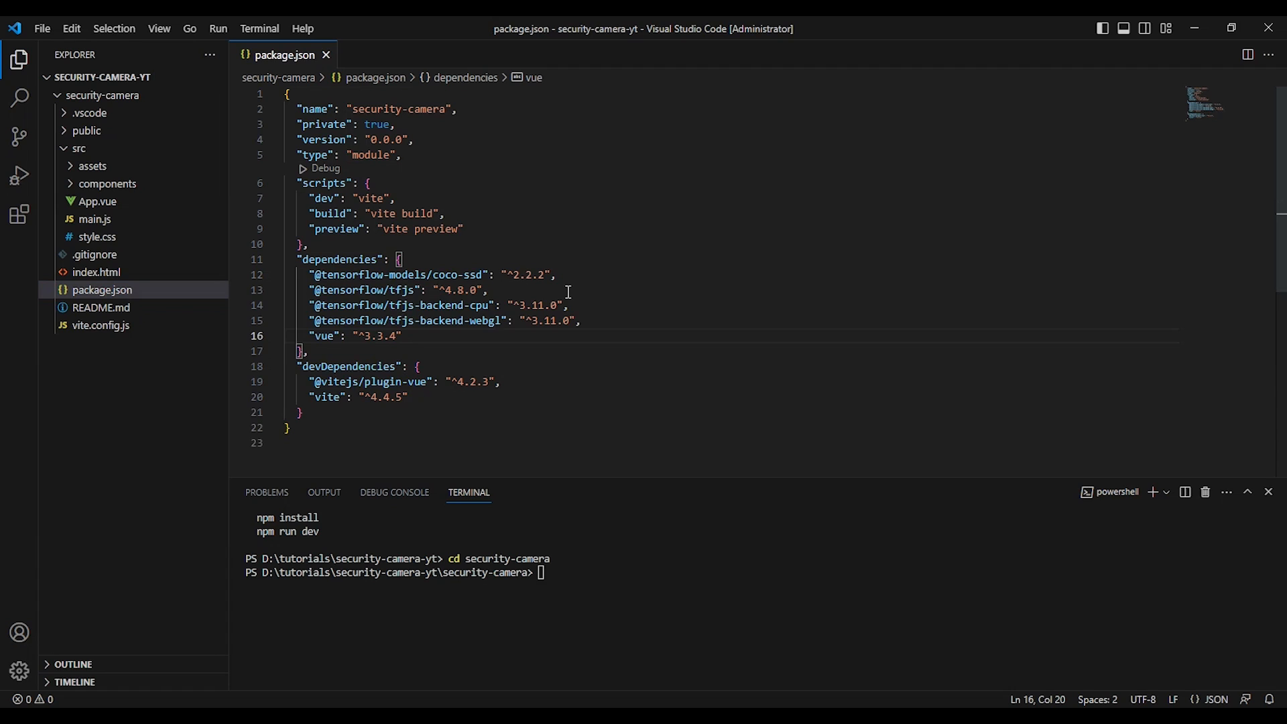
click(401, 335)
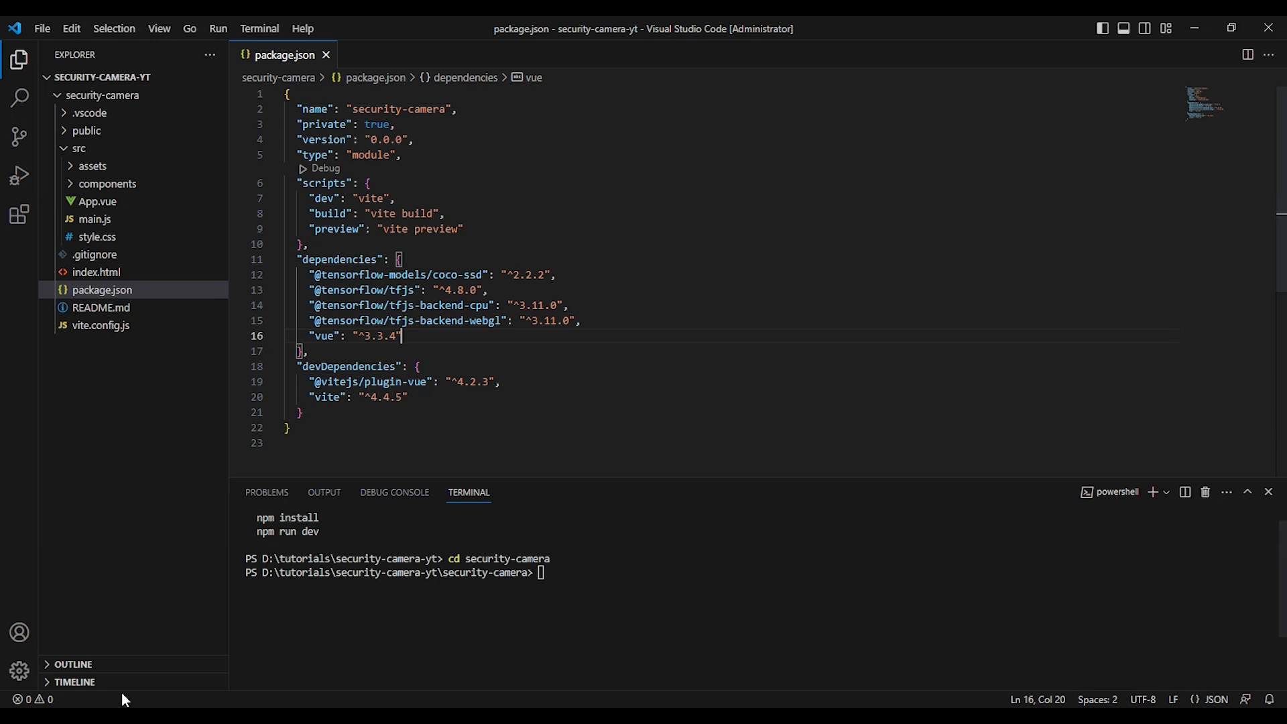
- Run npm install in the terminal and open App.vue from the Explorer
text(npm install)
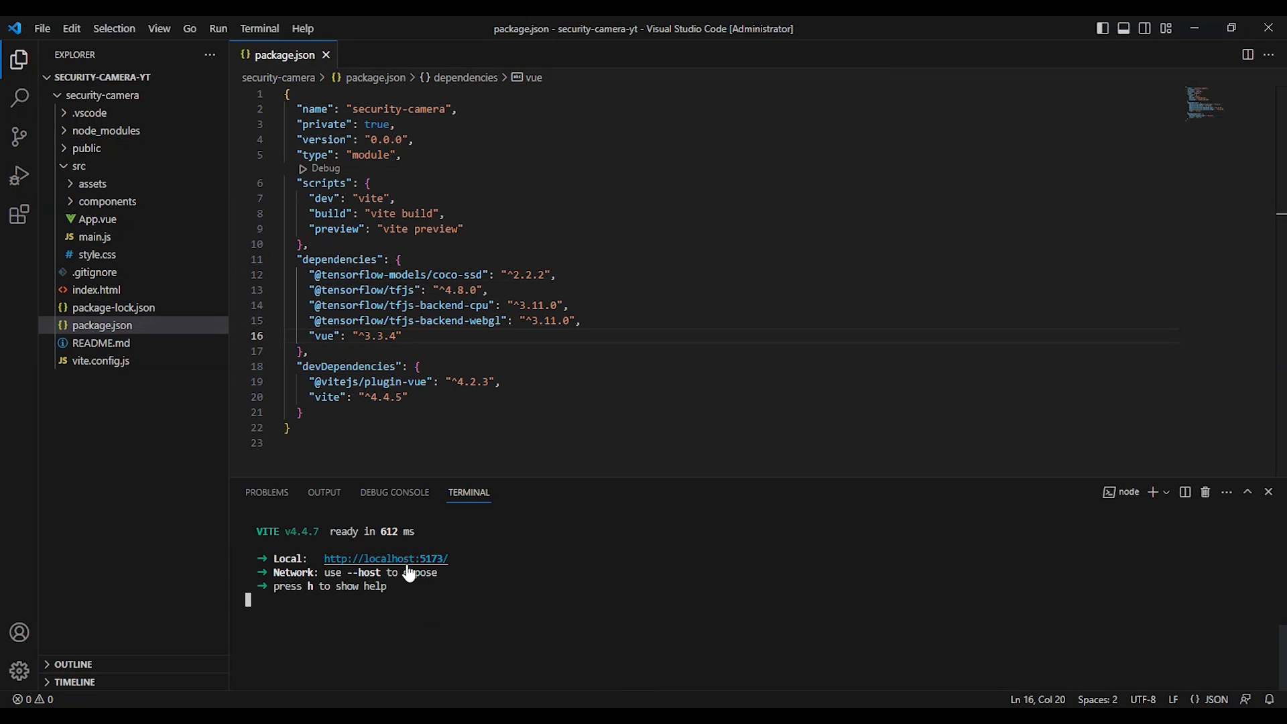
click(384, 559)
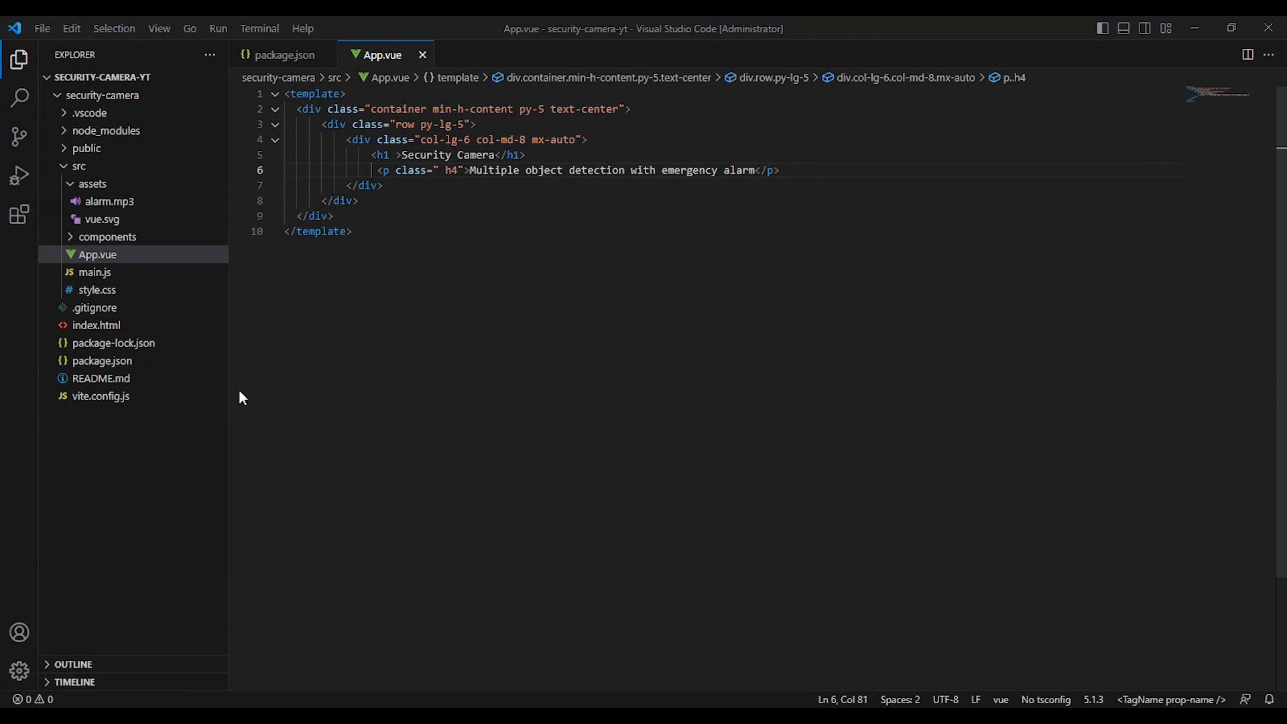
mouse_move(139, 301)
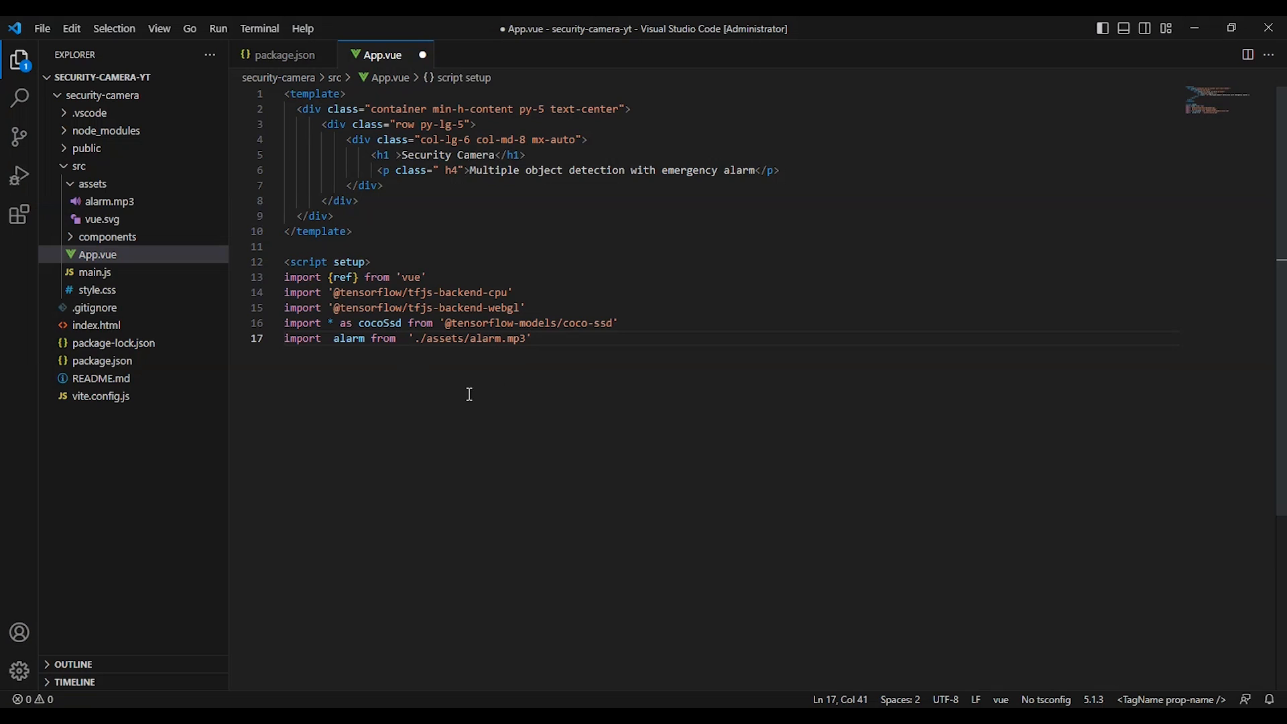
mouse_move(509, 410)
text(</script>)
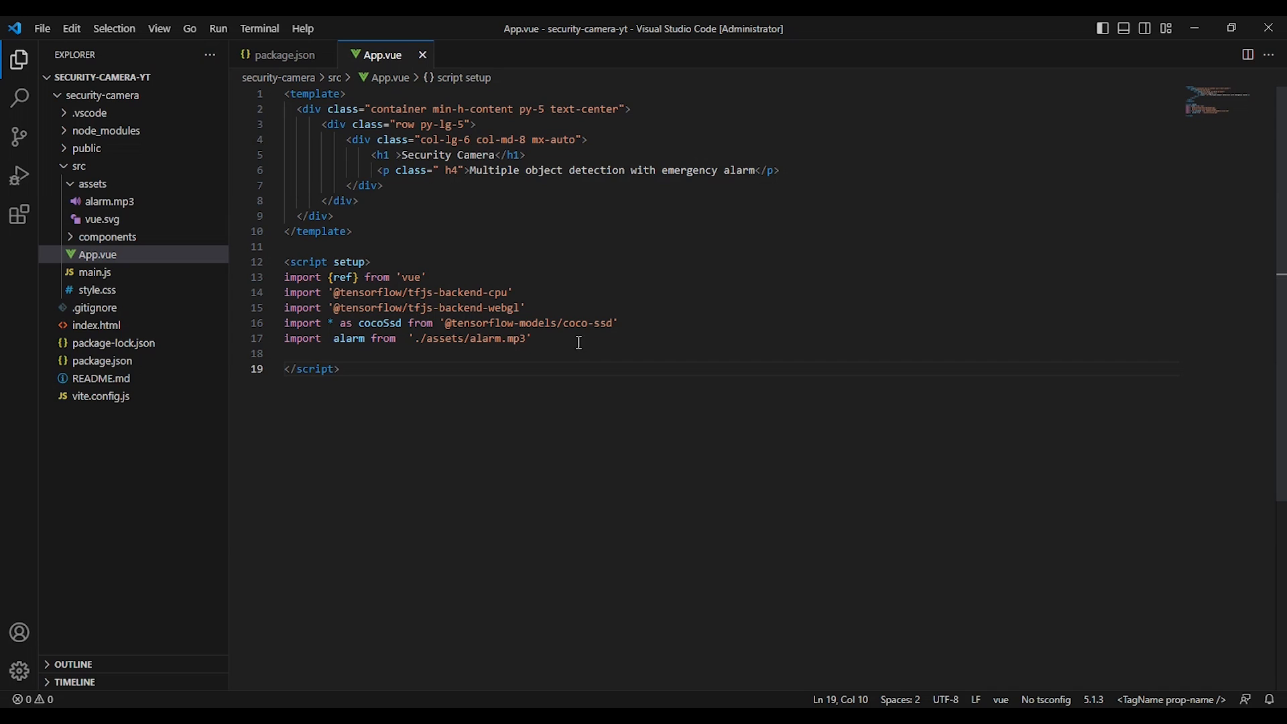
- Select the alarm sound import and start declaring const video = ref(null)
triple_click(407, 338)
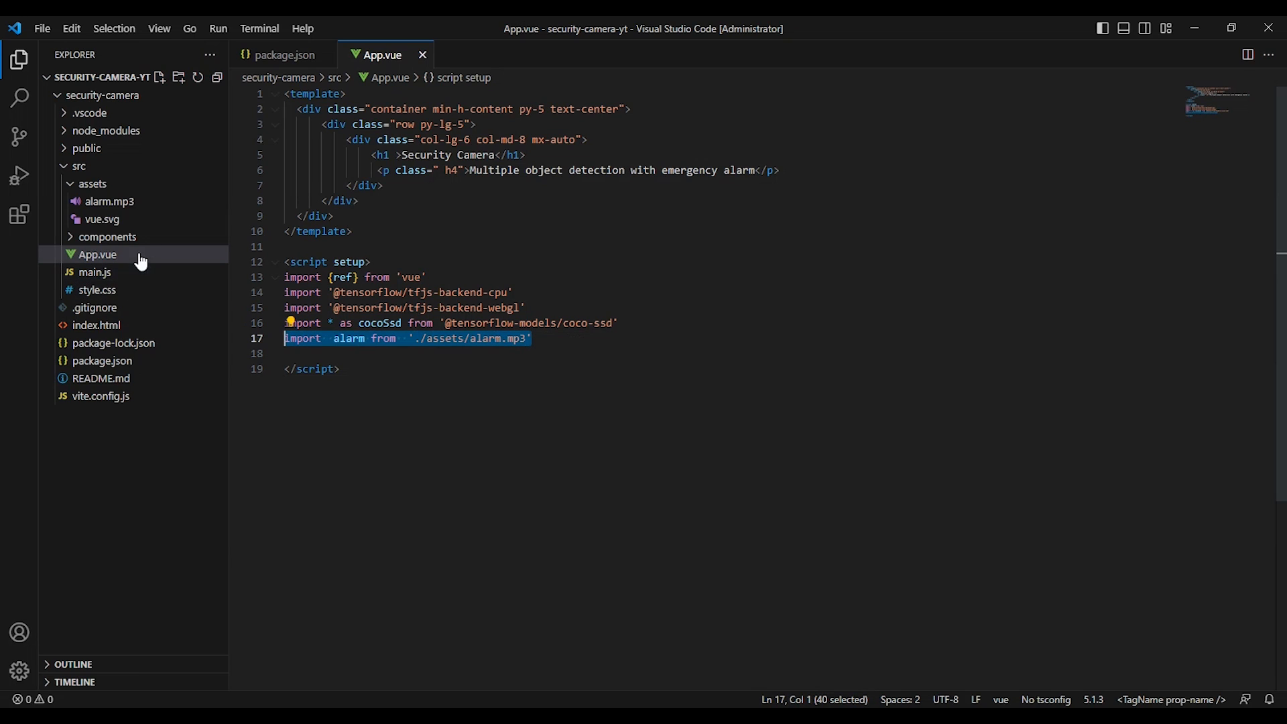
mouse_move(287, 402)
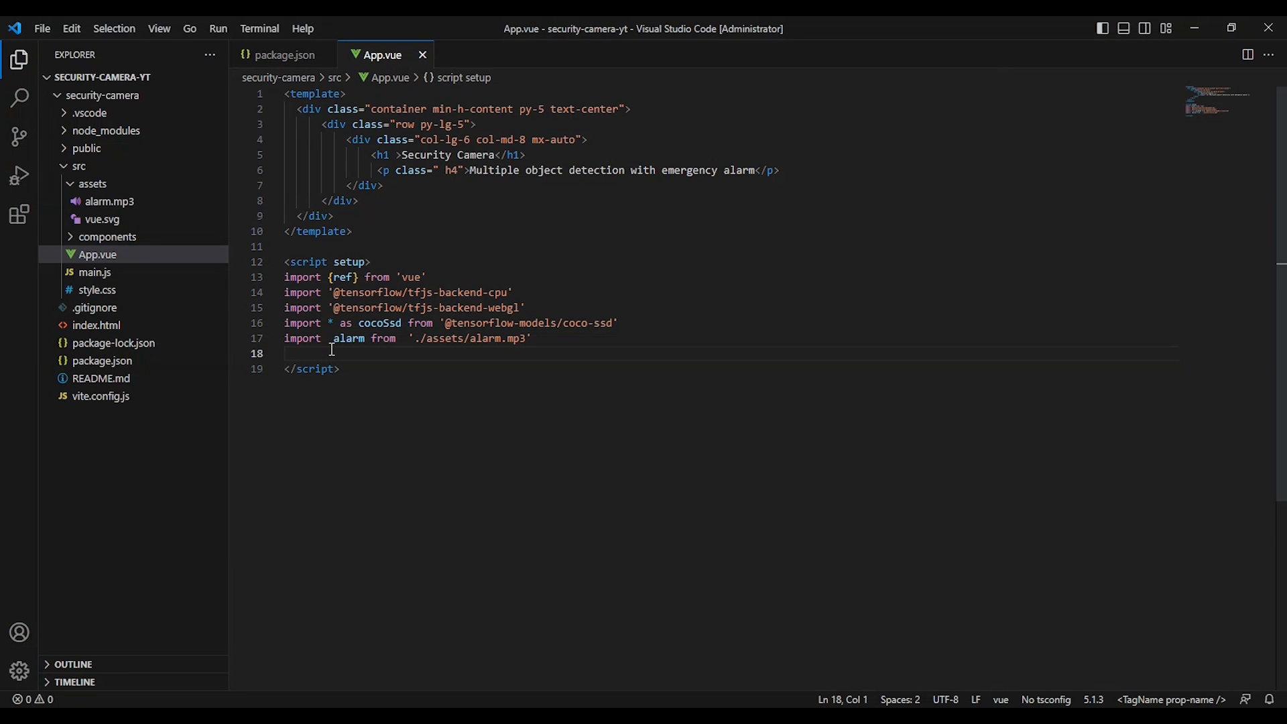
text(const video = ref(null))
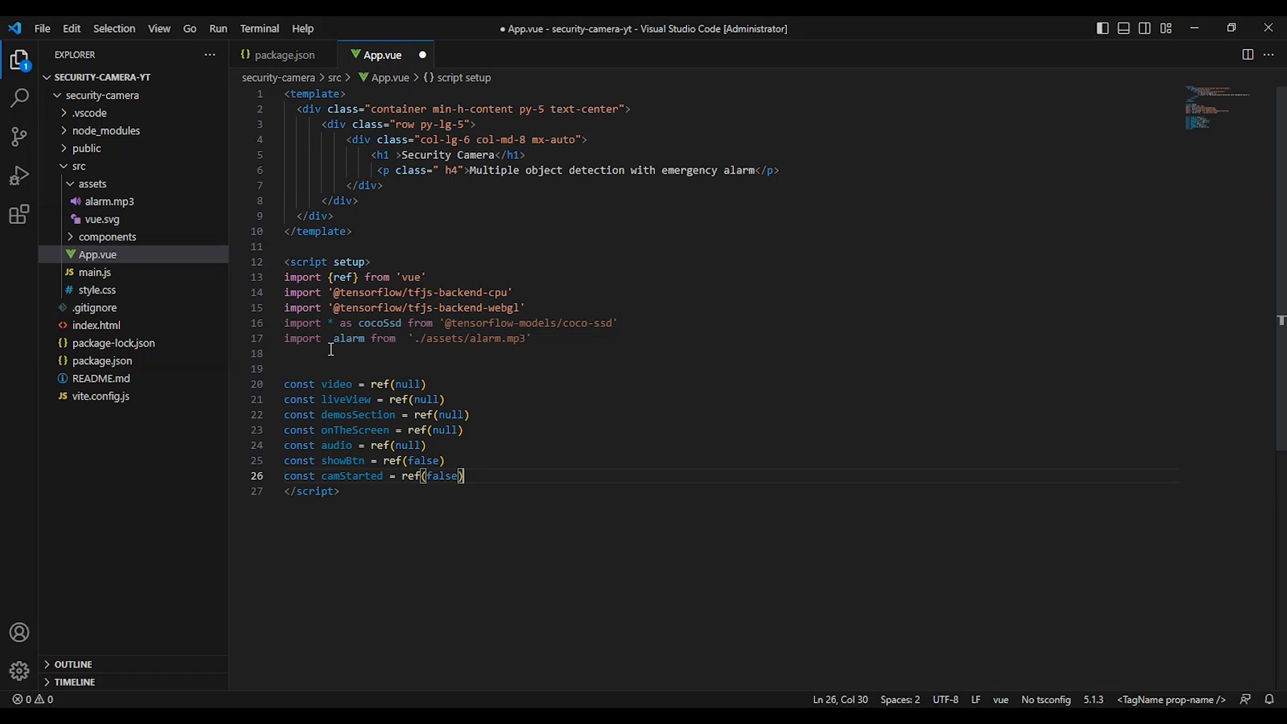
- Finish the seven ref declarations, save, and move below the imports
key(Enter)
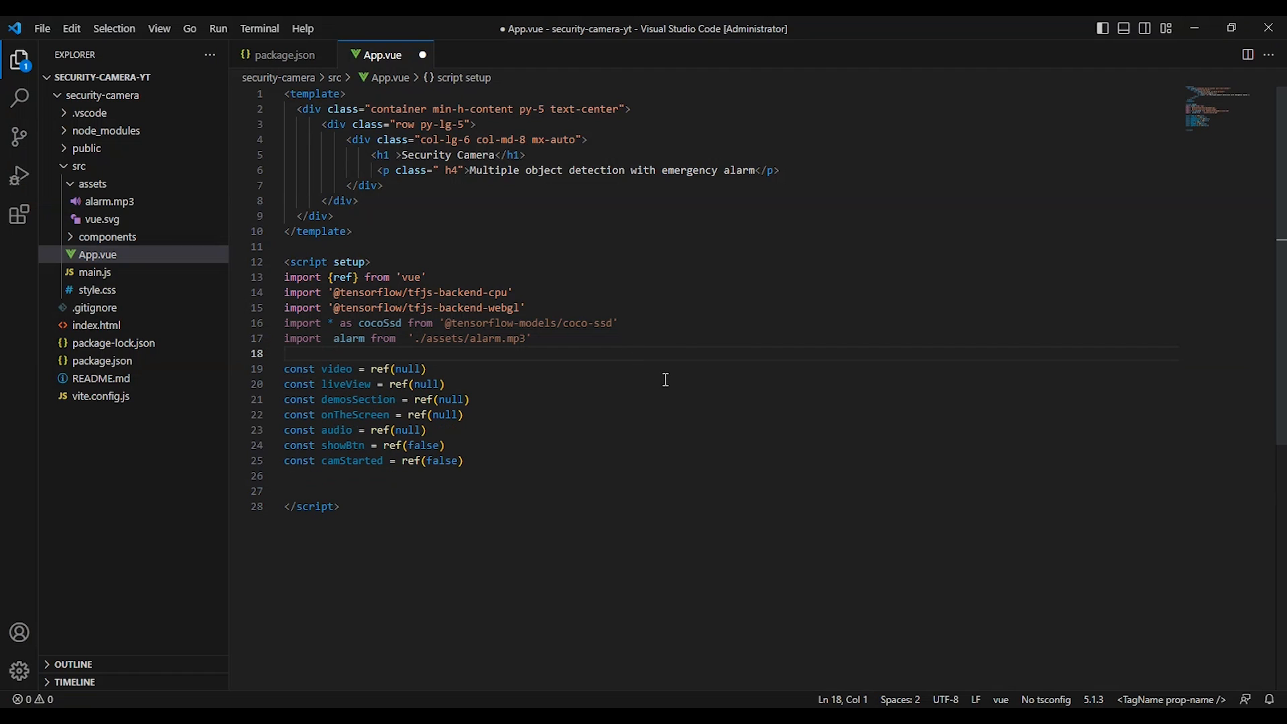
key(ctrl+s)
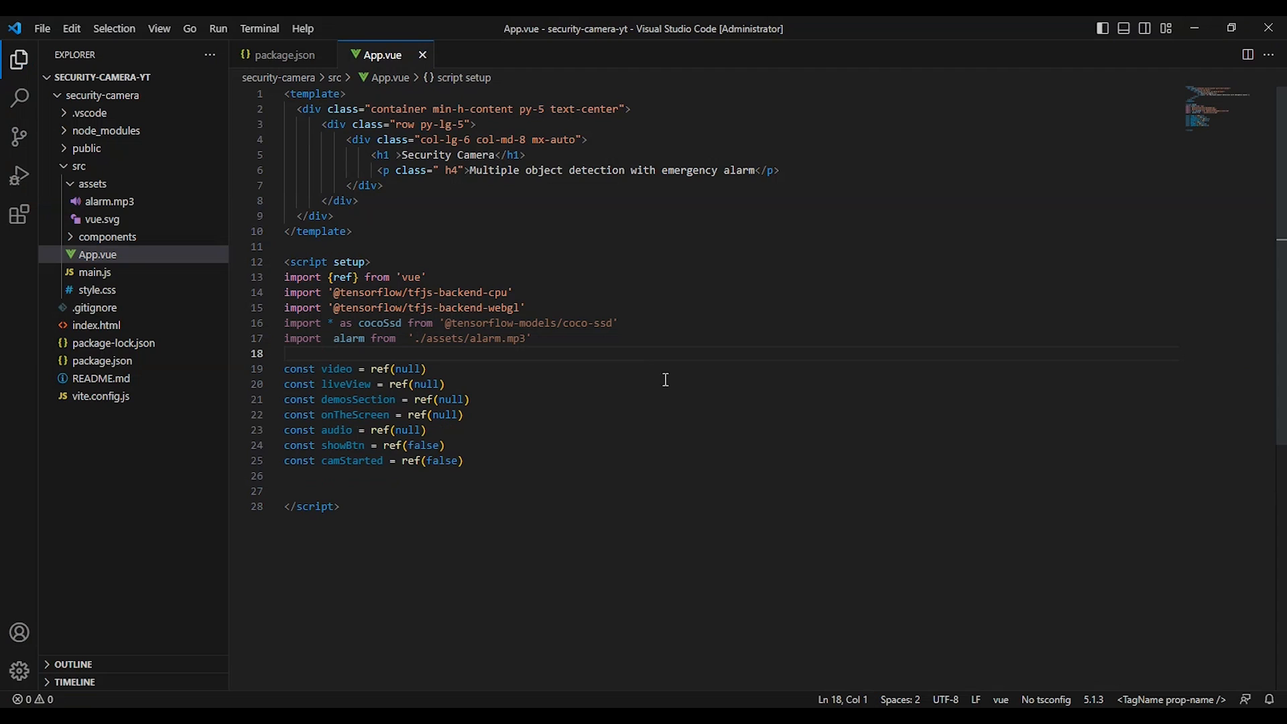
mouse_move(526, 387)
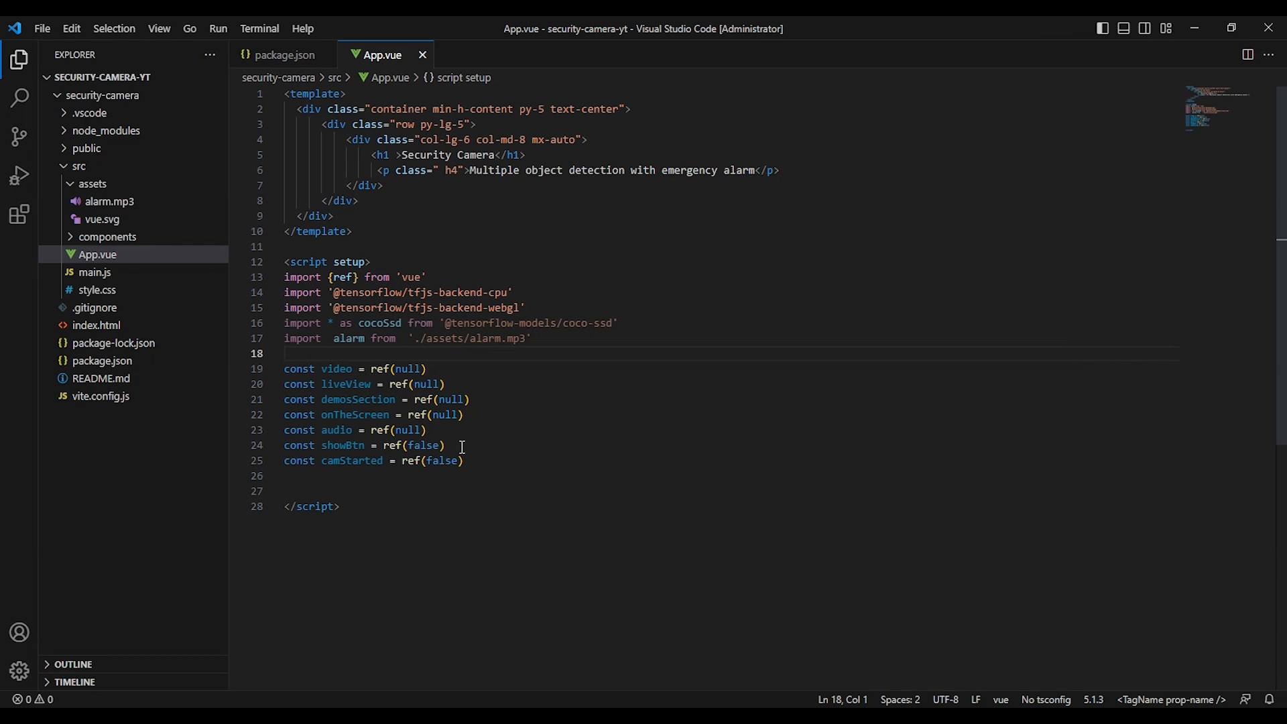
click(286, 353)
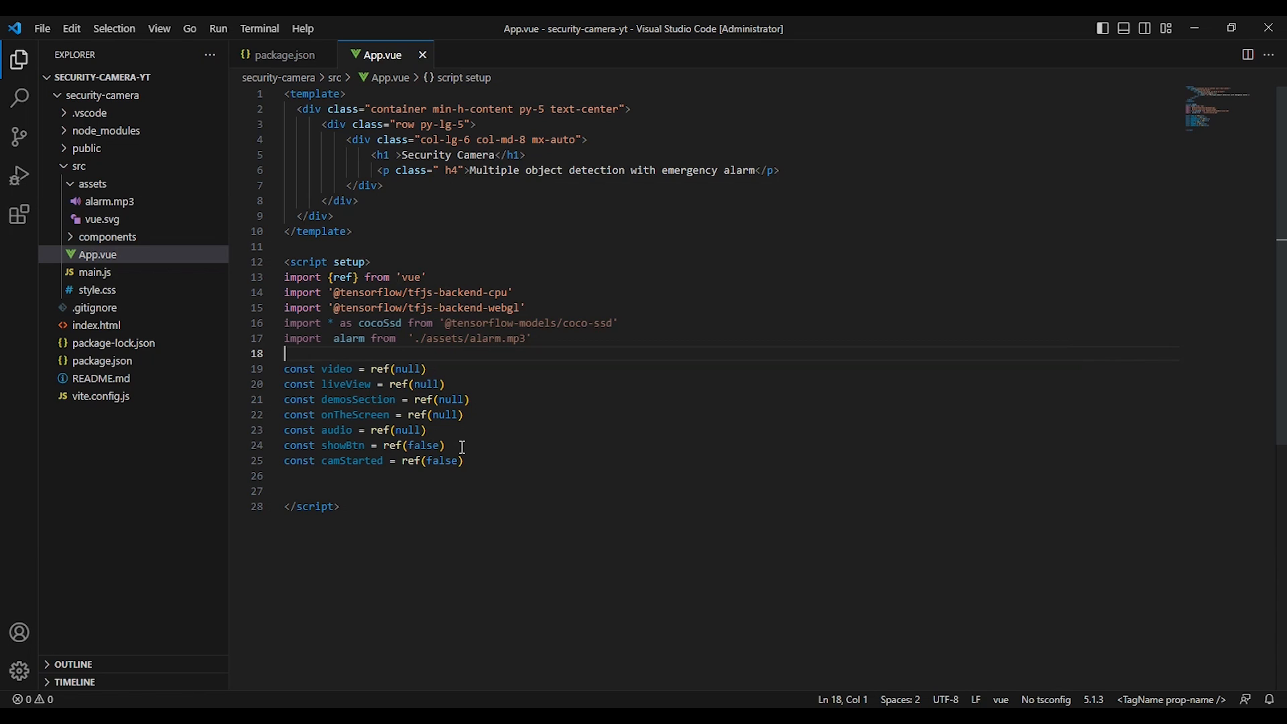
mouse_move(479, 430)
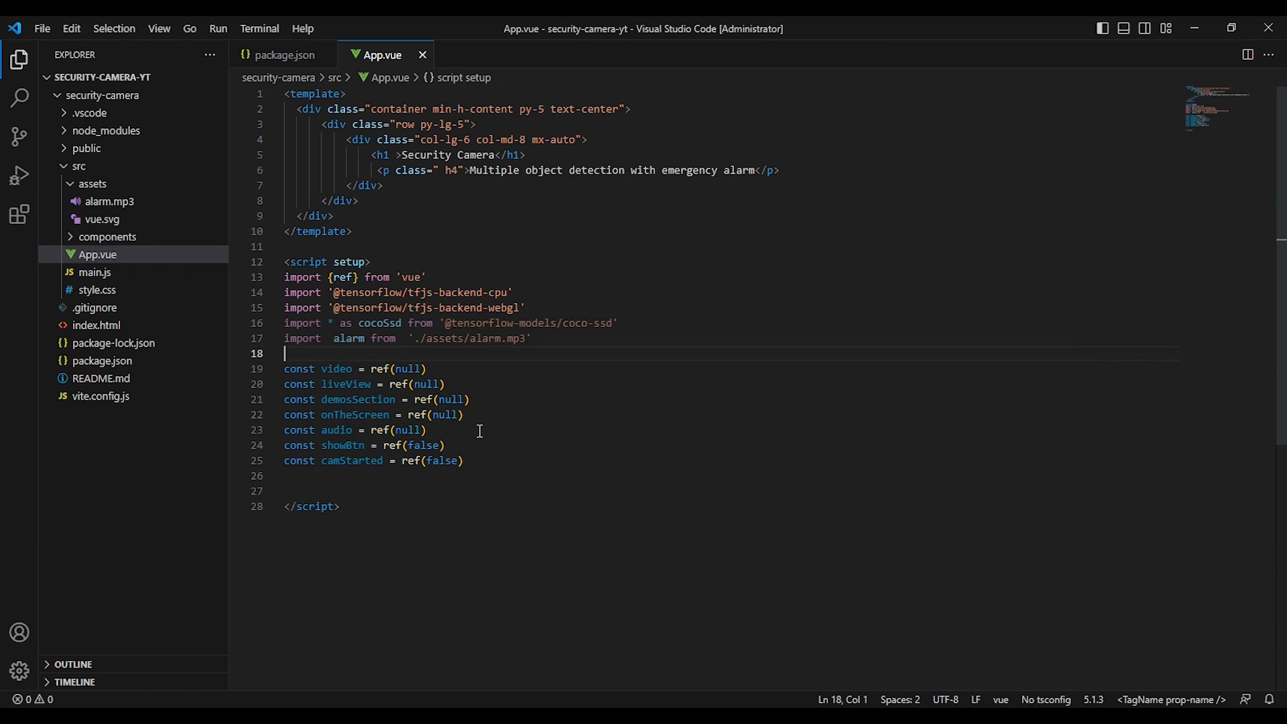
mouse_move(480, 428)
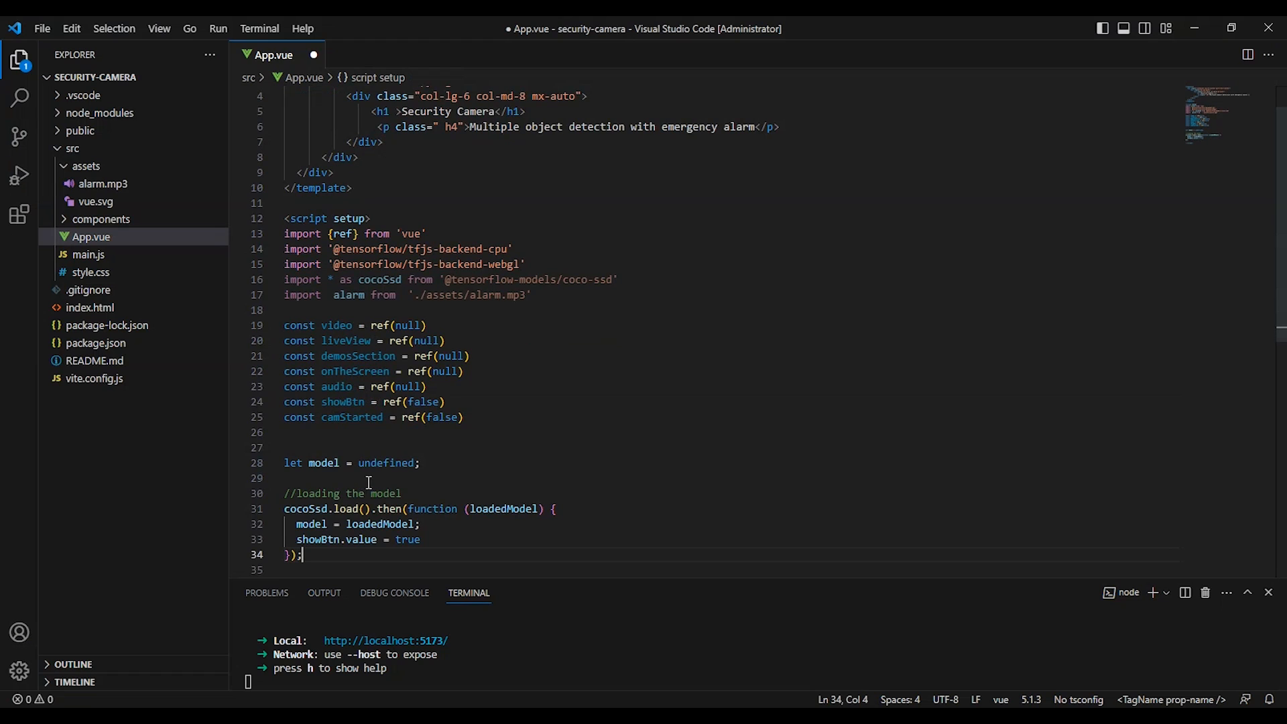
mouse_move(546, 468)
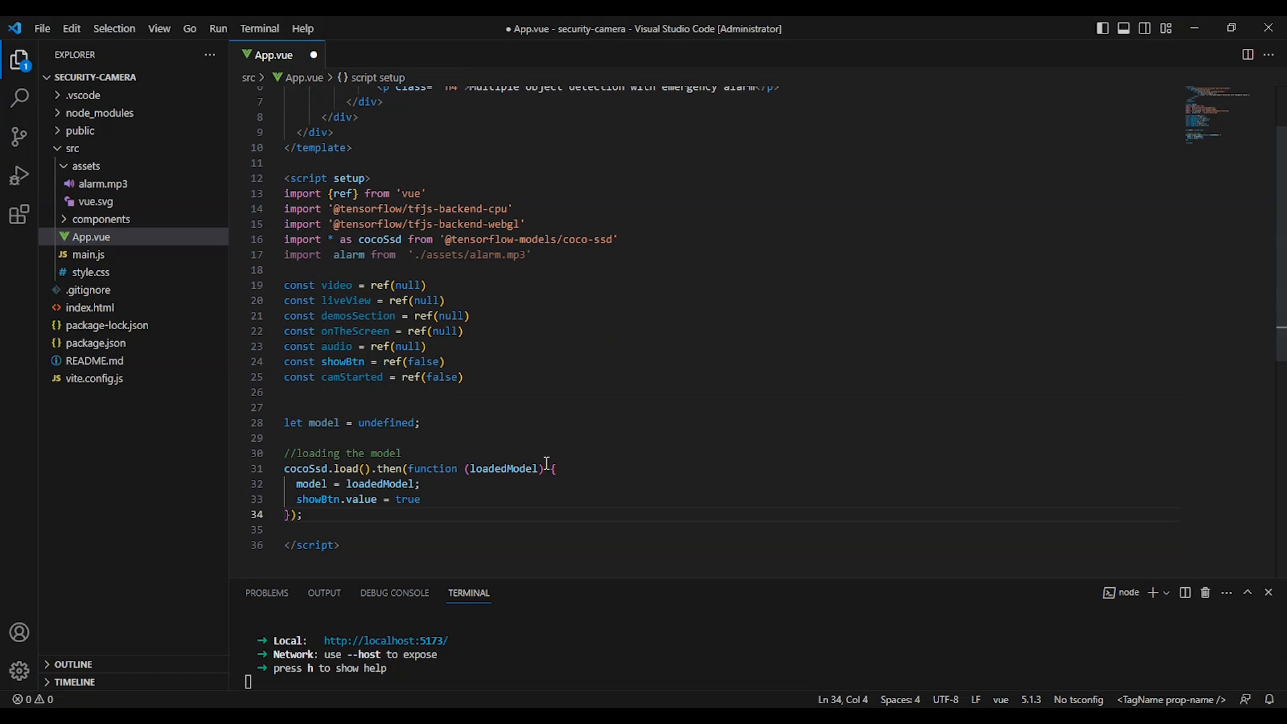
mouse_move(507, 475)
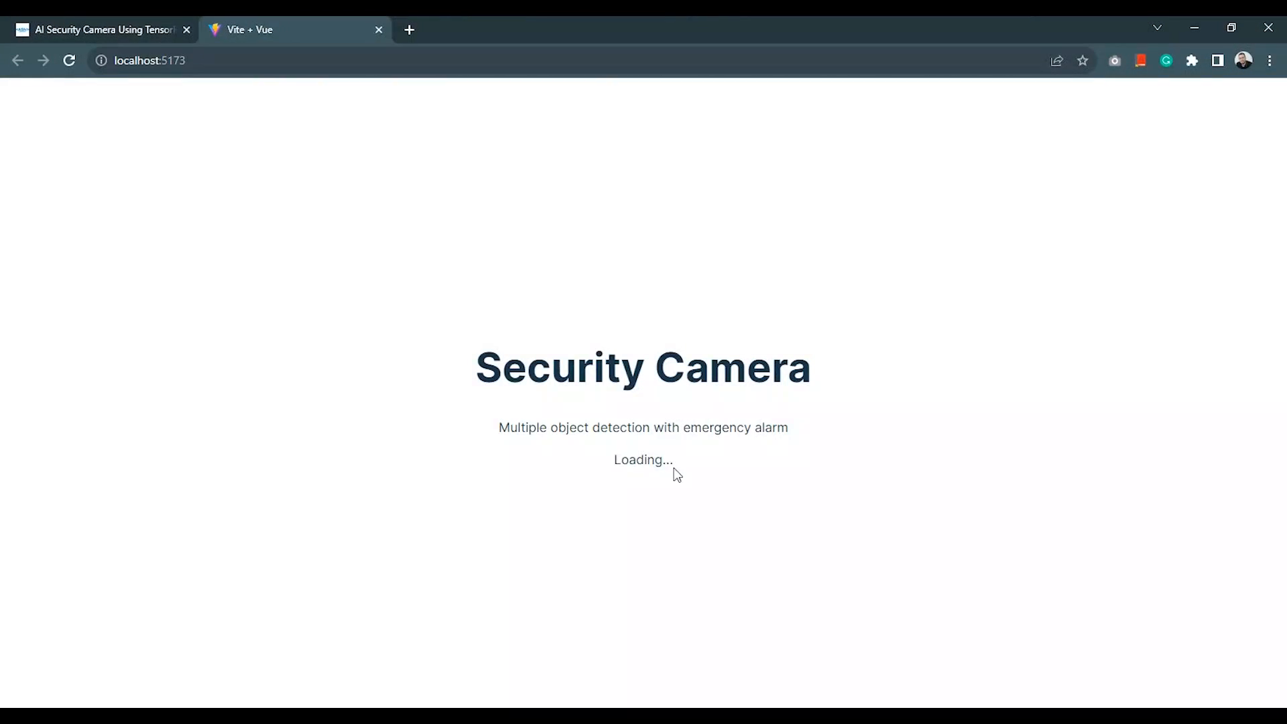
mouse_move(517, 467)
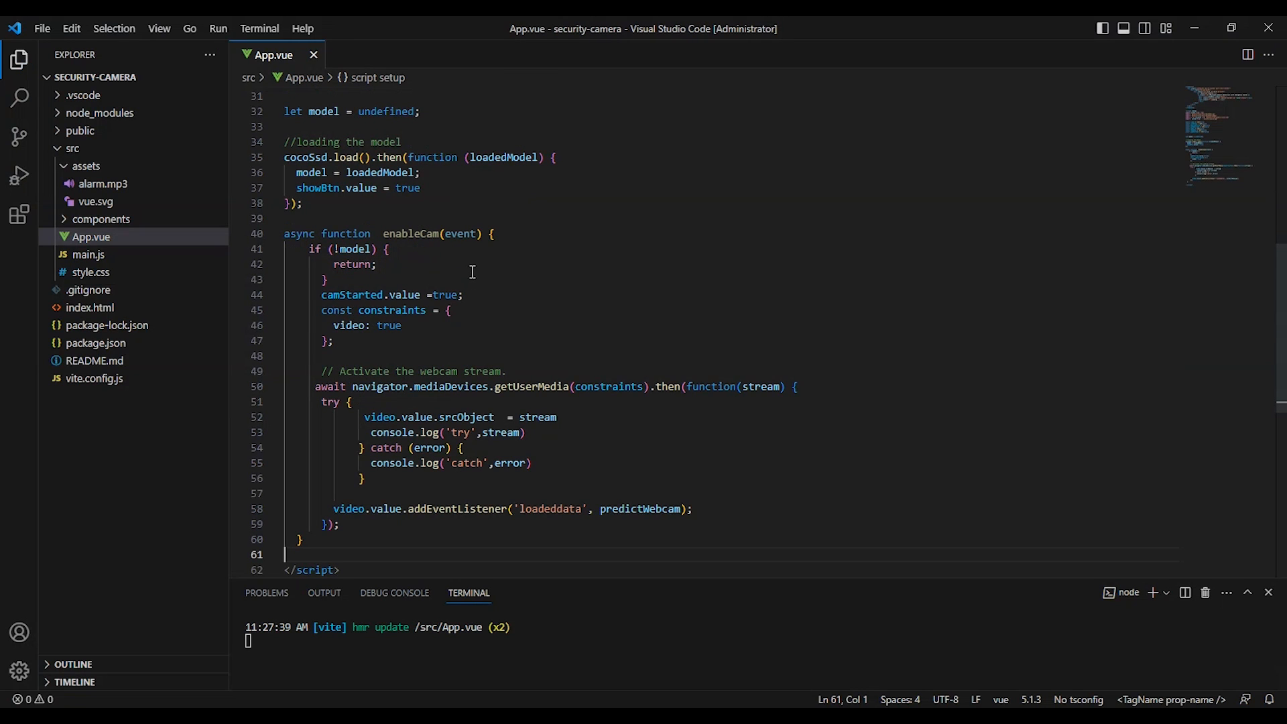
mouse_move(418, 235)
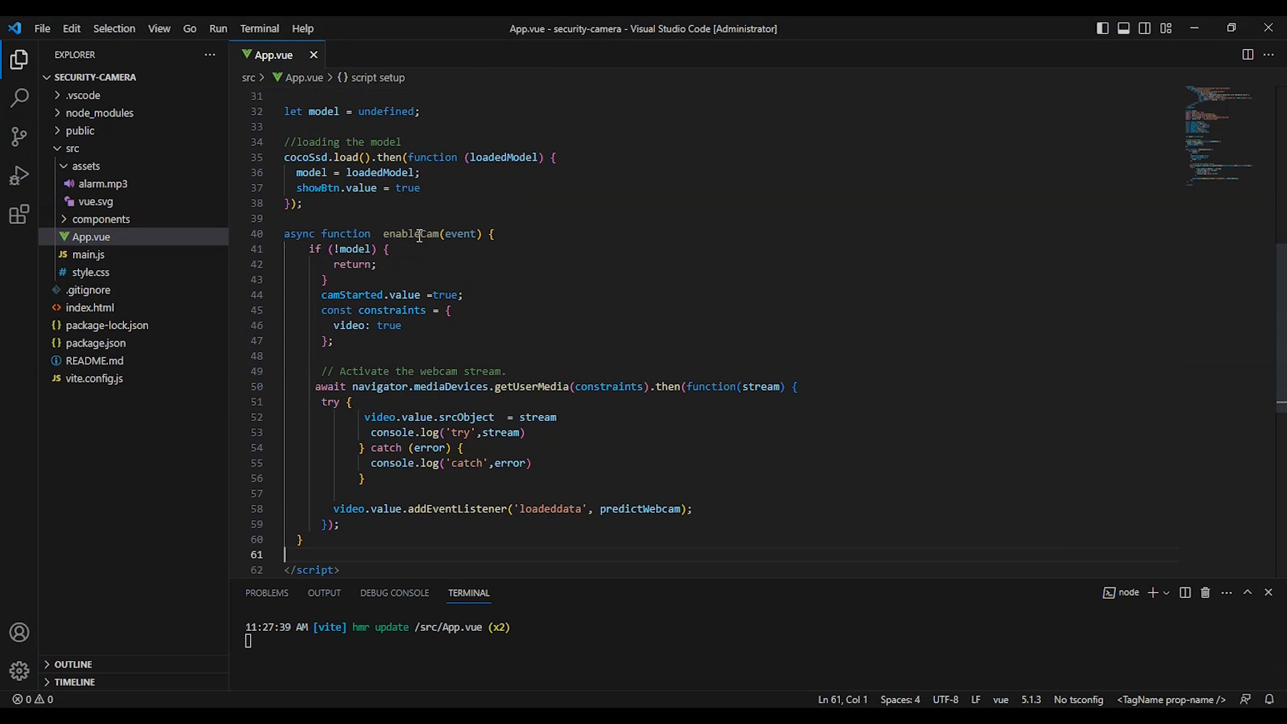
mouse_move(444, 276)
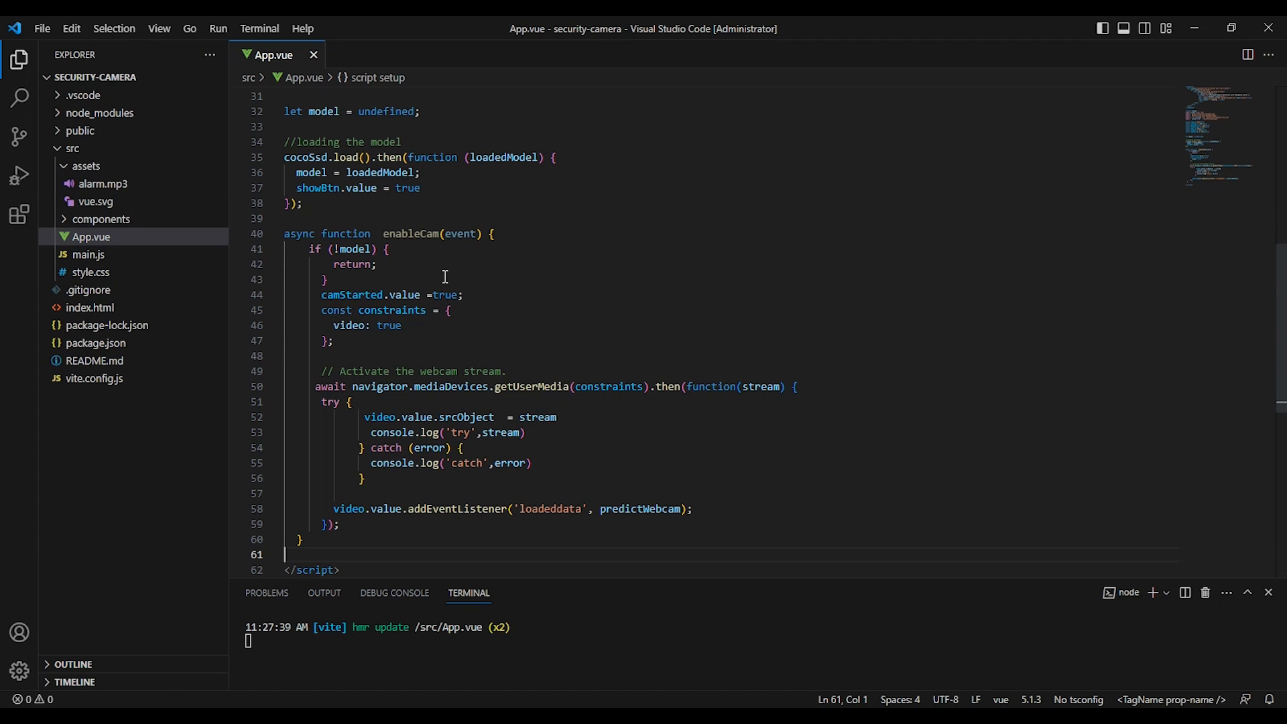
mouse_move(467, 296)
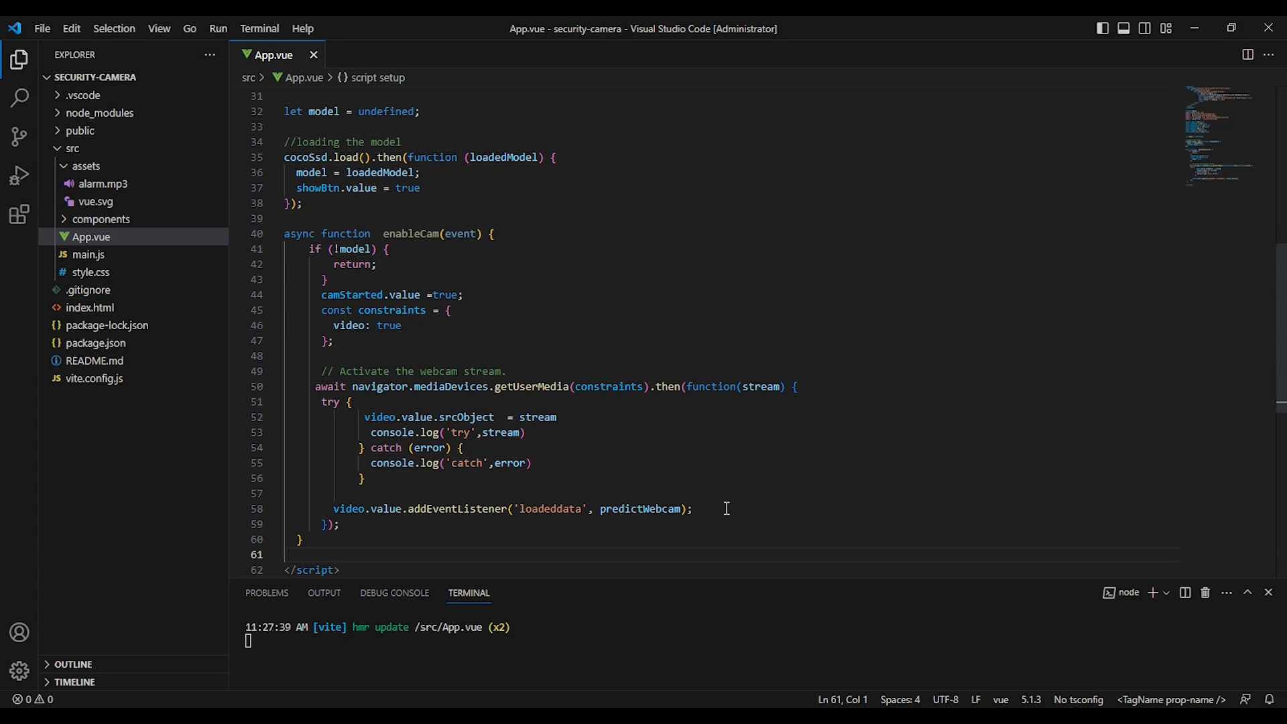
- Scroll through App.vue to review the enableCam function and template
scroll(down, 3)
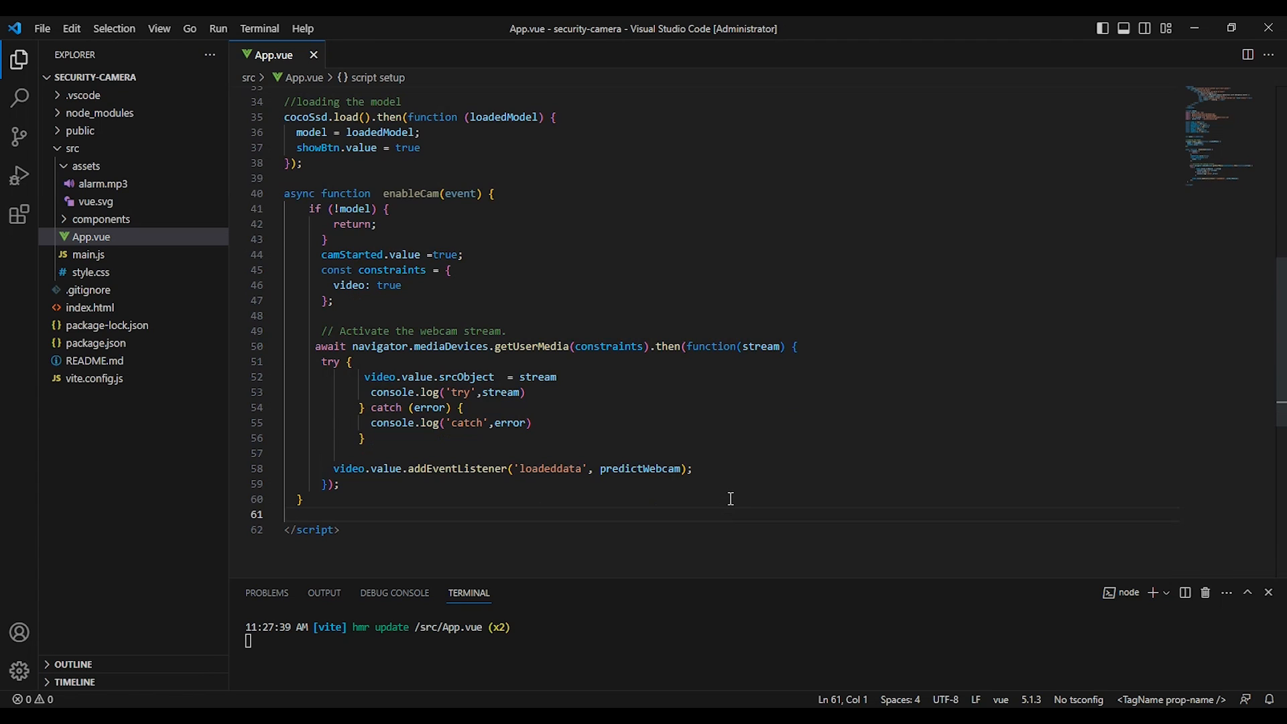
mouse_move(739, 490)
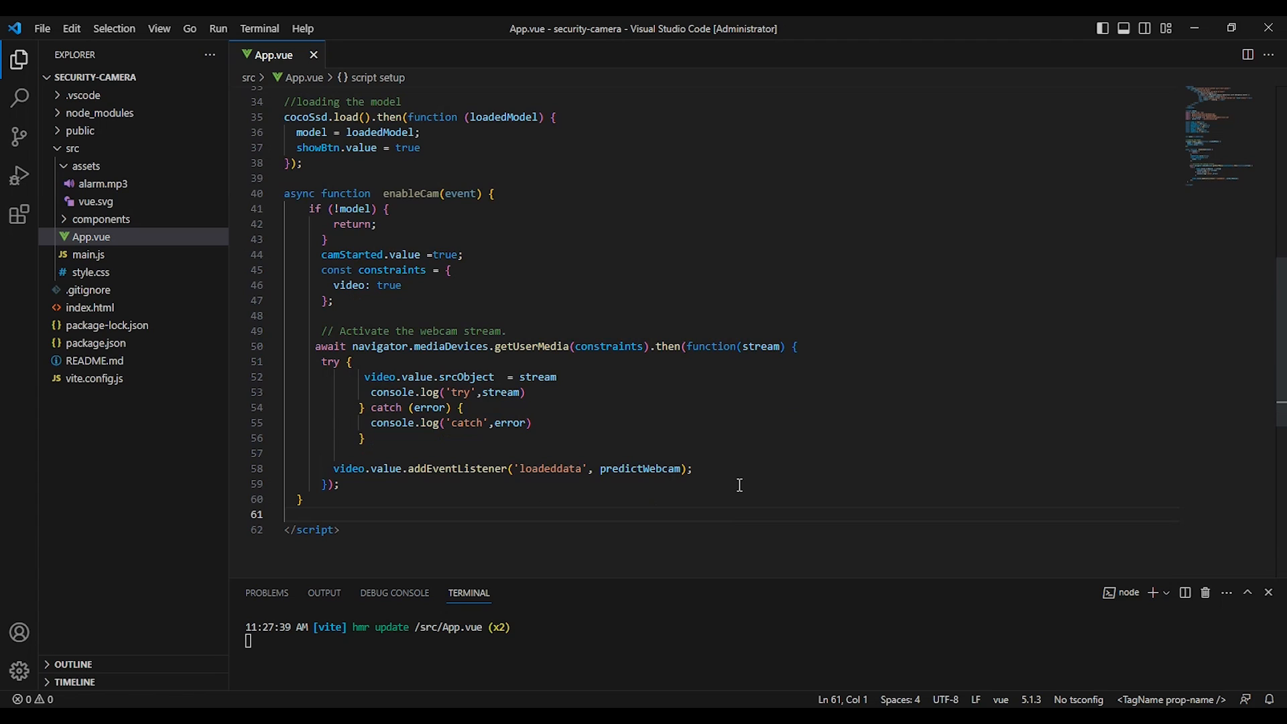
click(286, 514)
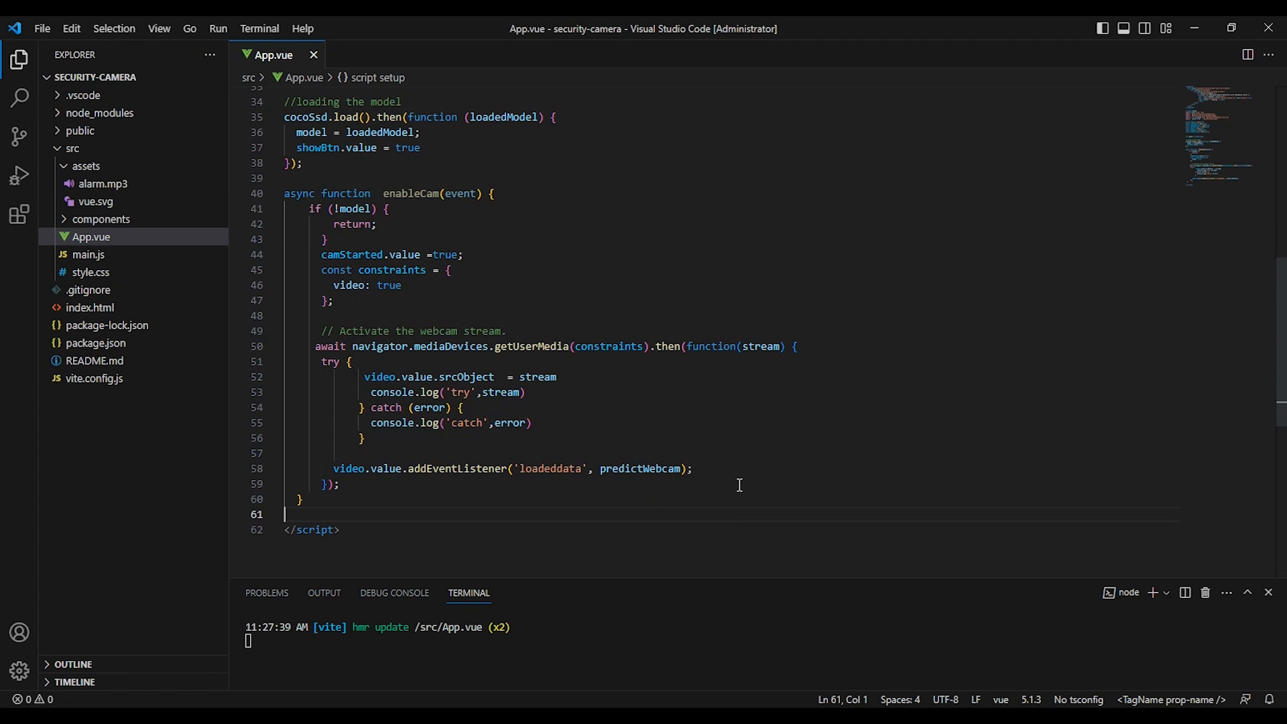
mouse_move(629, 492)
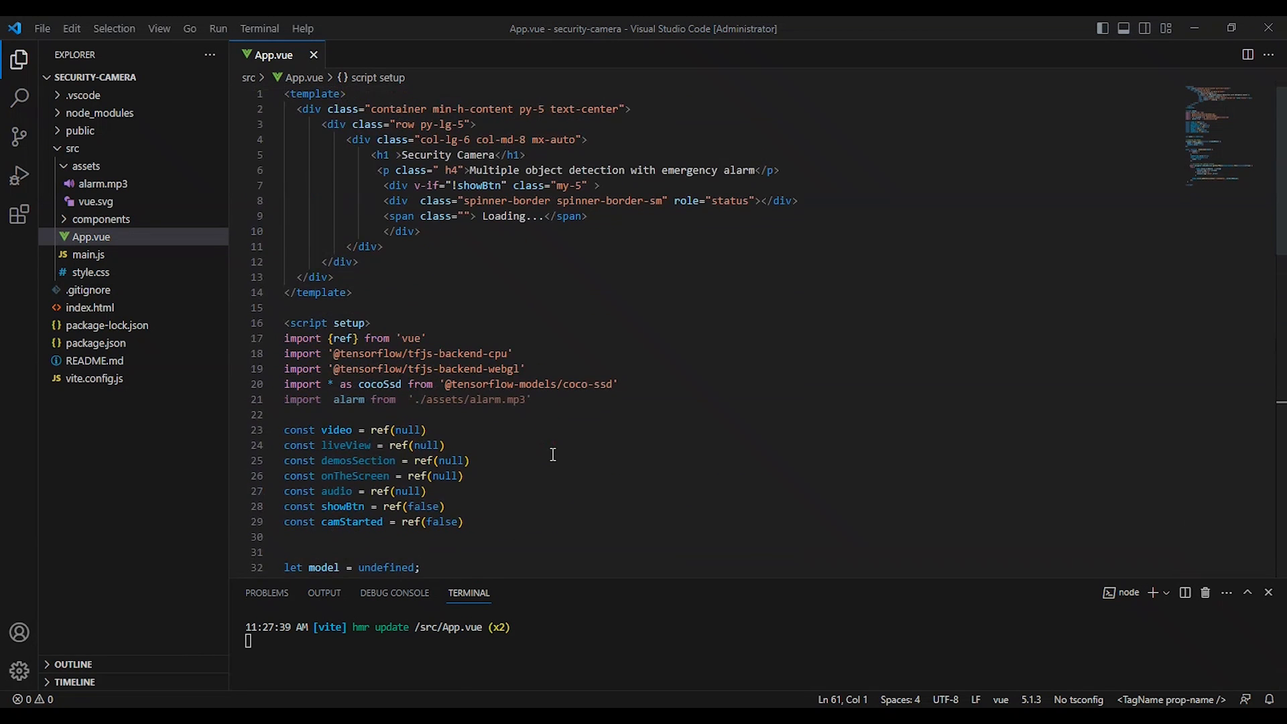
- Insert the webcam button, video, detected-objects and audio markup into the template, and save
click(419, 230)
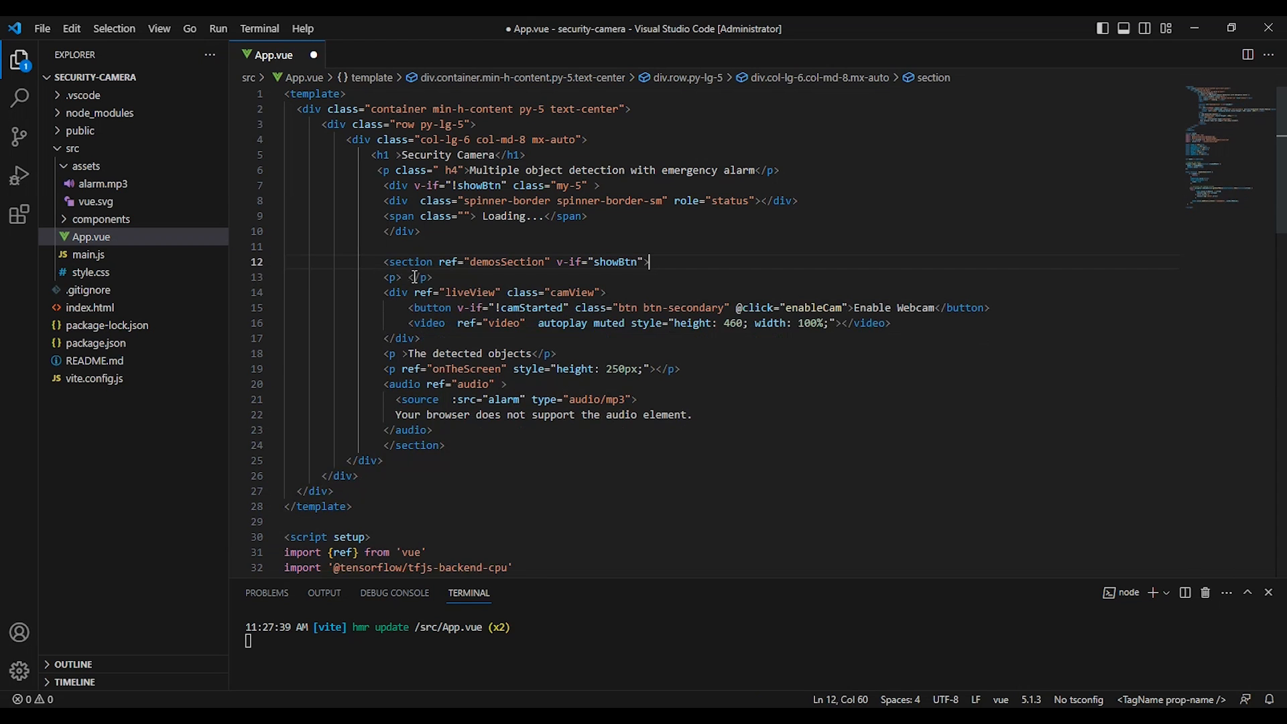
key(ctrl+s)
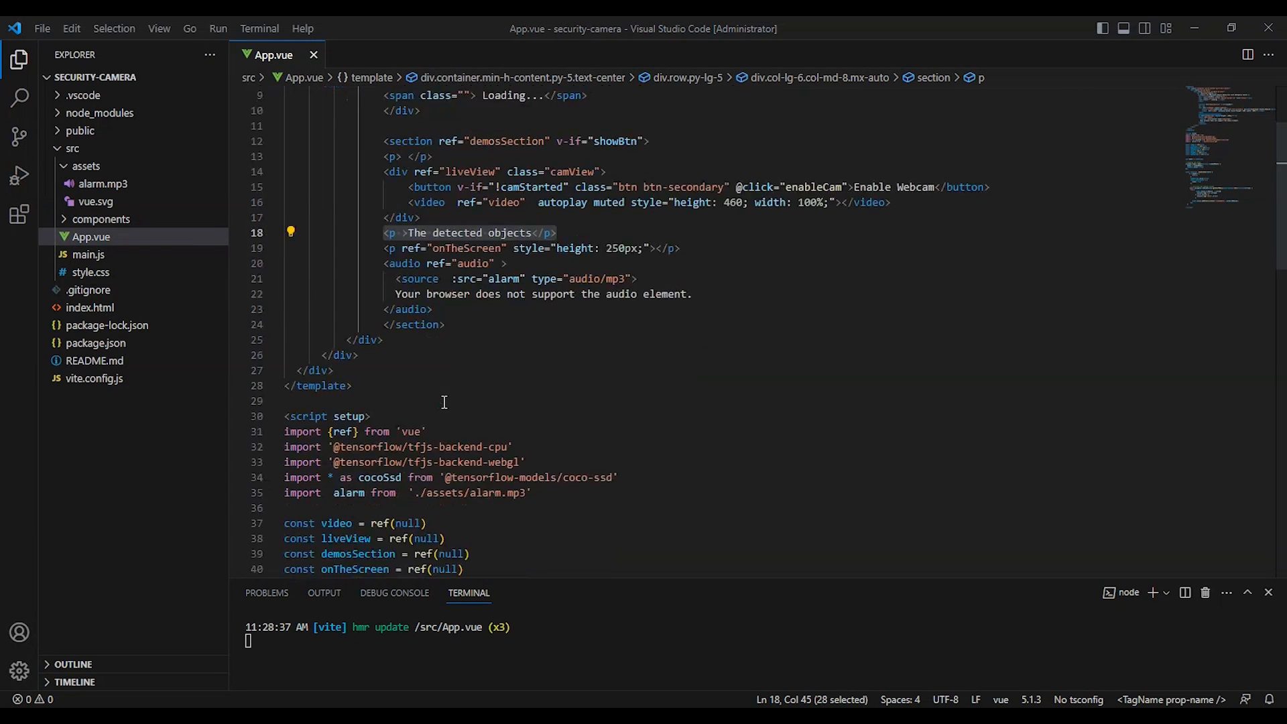
- Scroll down App.vue while adding the predictWebcam function with the 0.66 confidence threshold
scroll(down, 3)
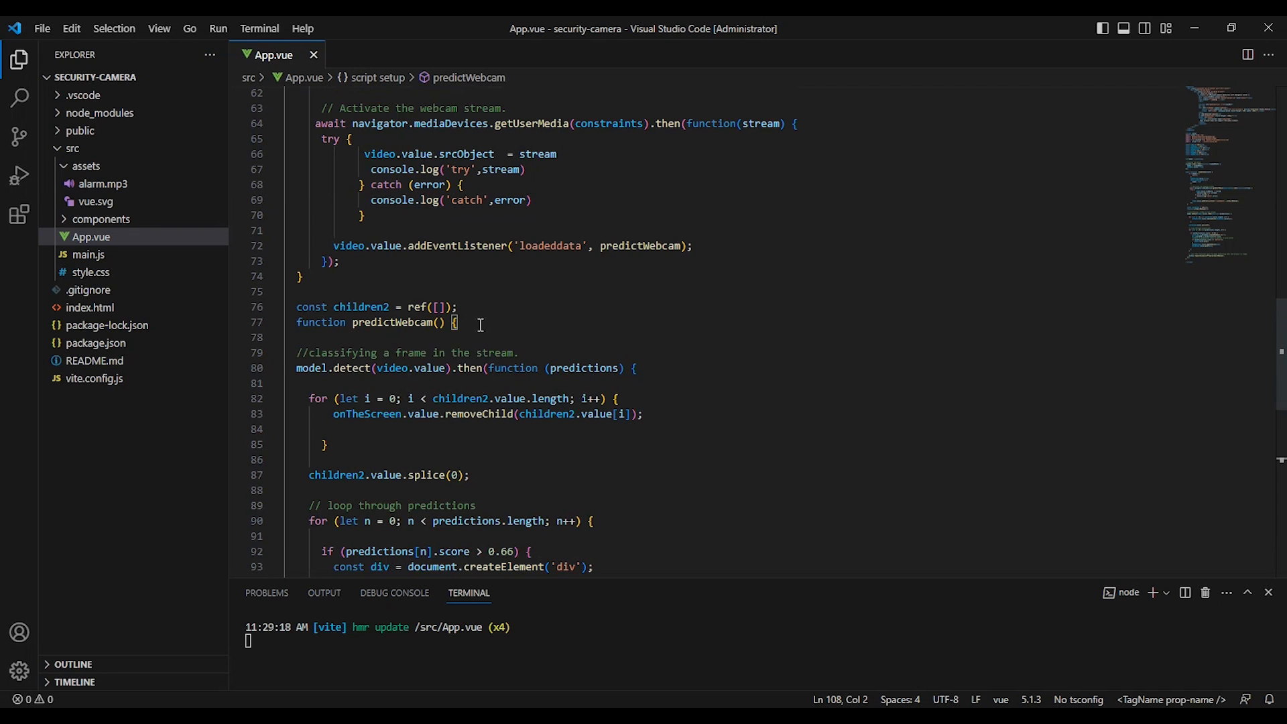
mouse_move(480, 323)
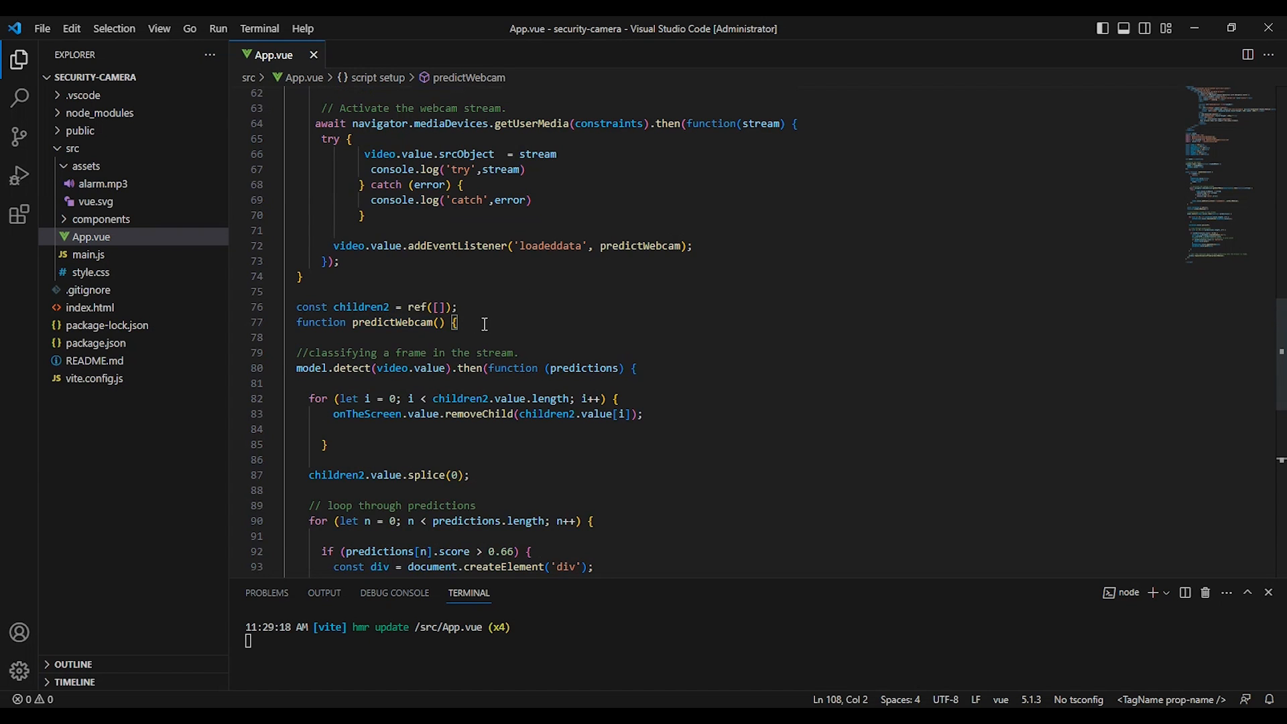
mouse_move(675, 375)
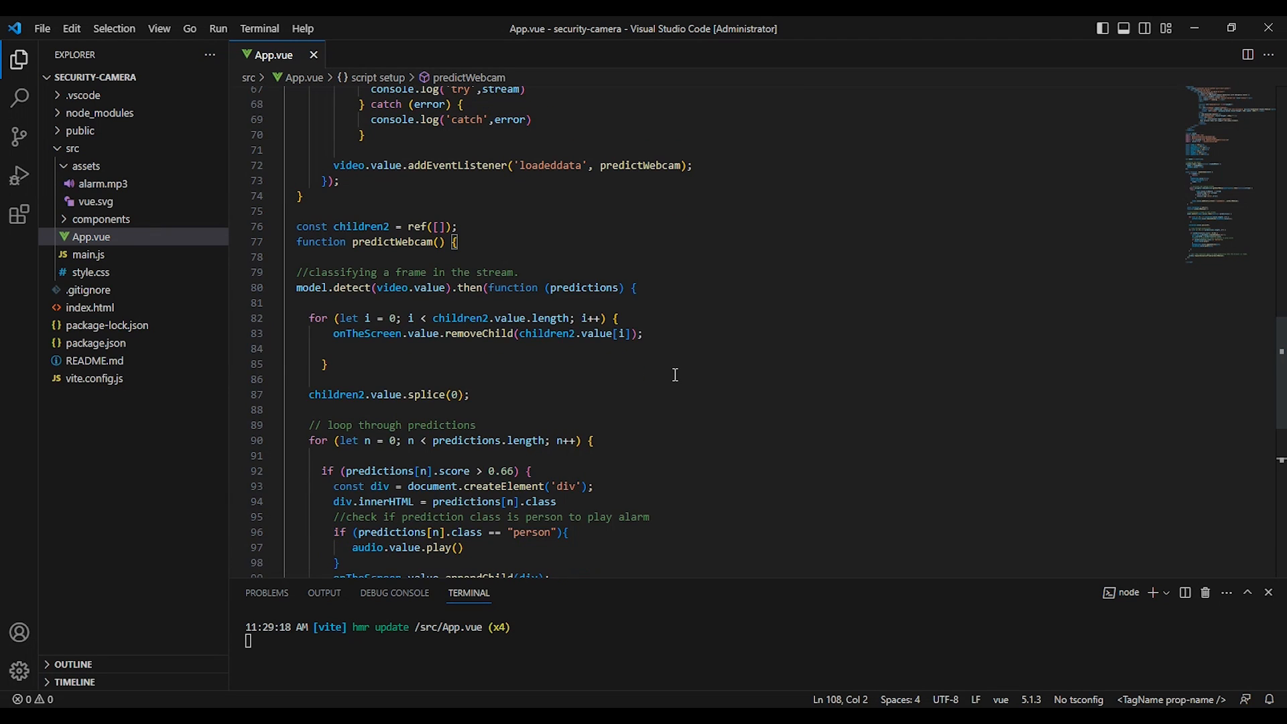
scroll(down, 3)
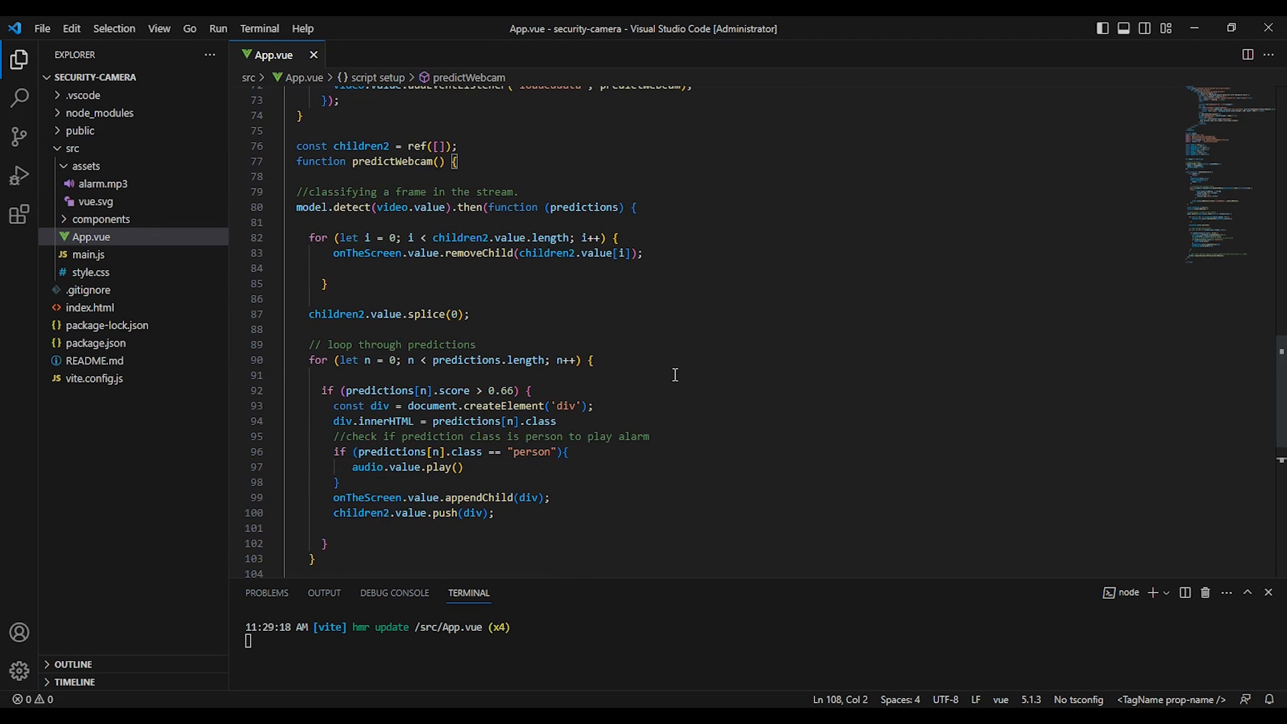
scroll(down, 3)
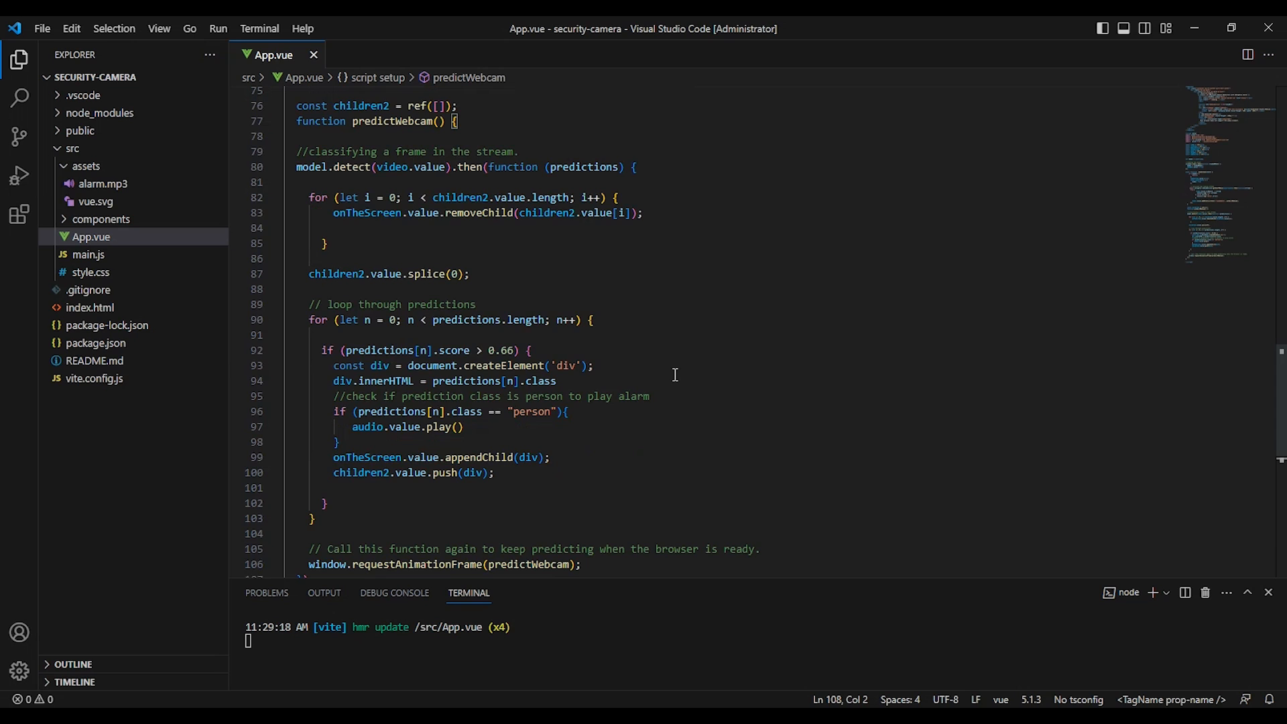
mouse_move(1032, 593)
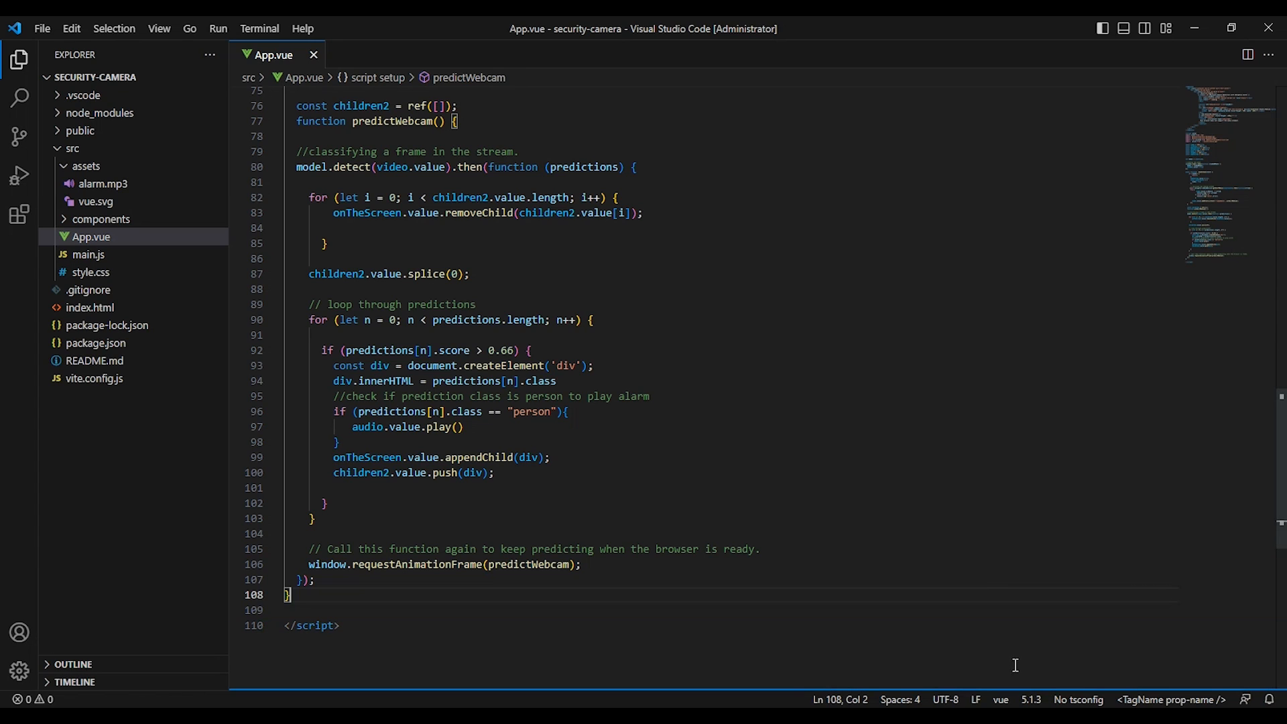
mouse_move(944, 496)
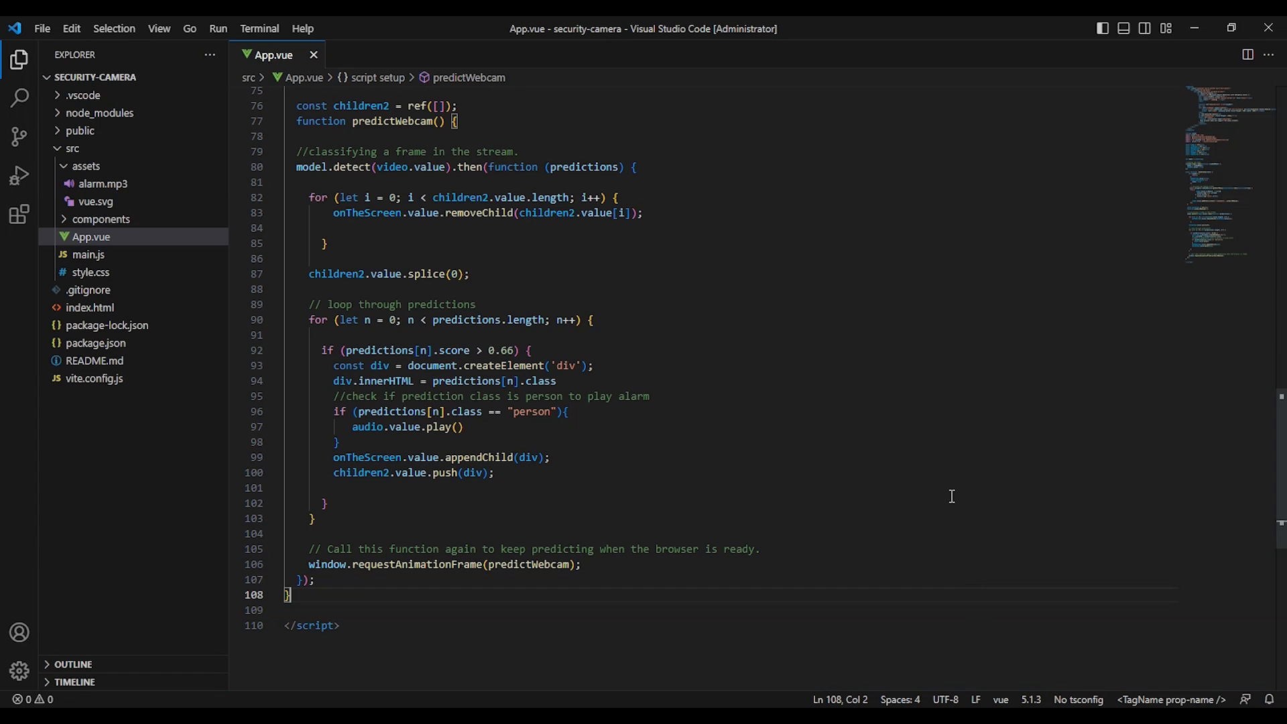
mouse_move(1191, 509)
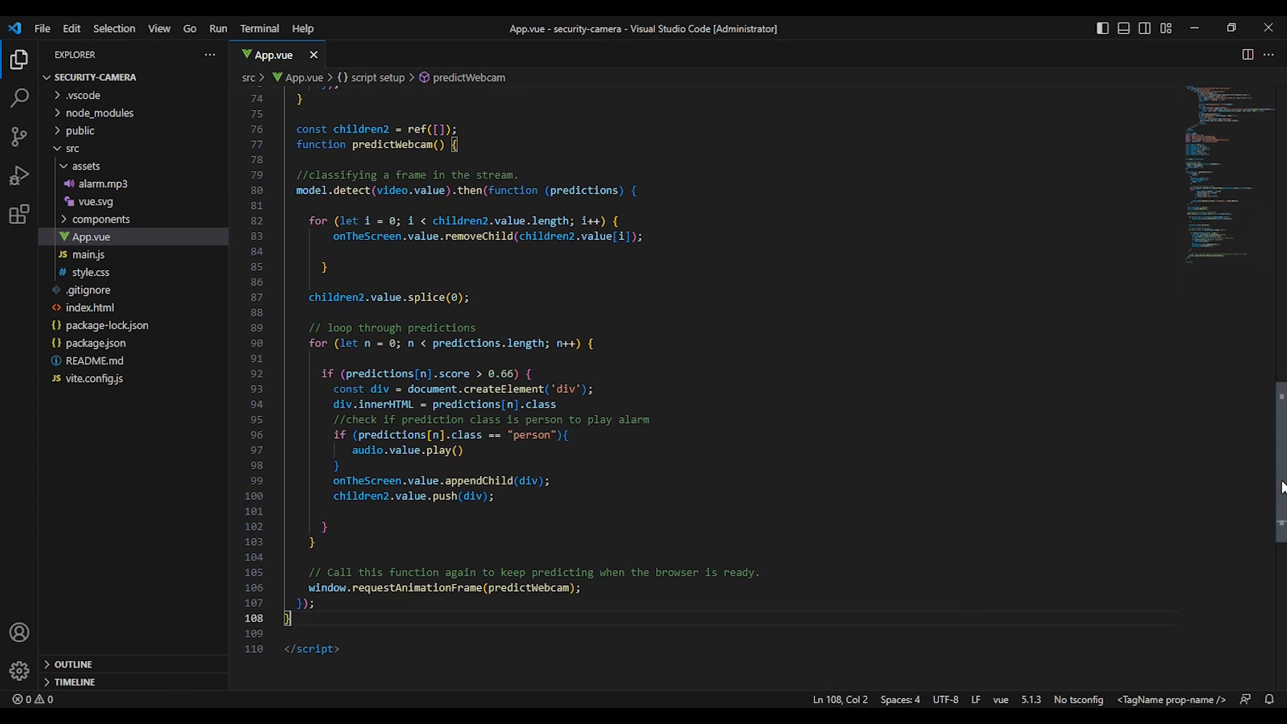
mouse_move(1244, 498)
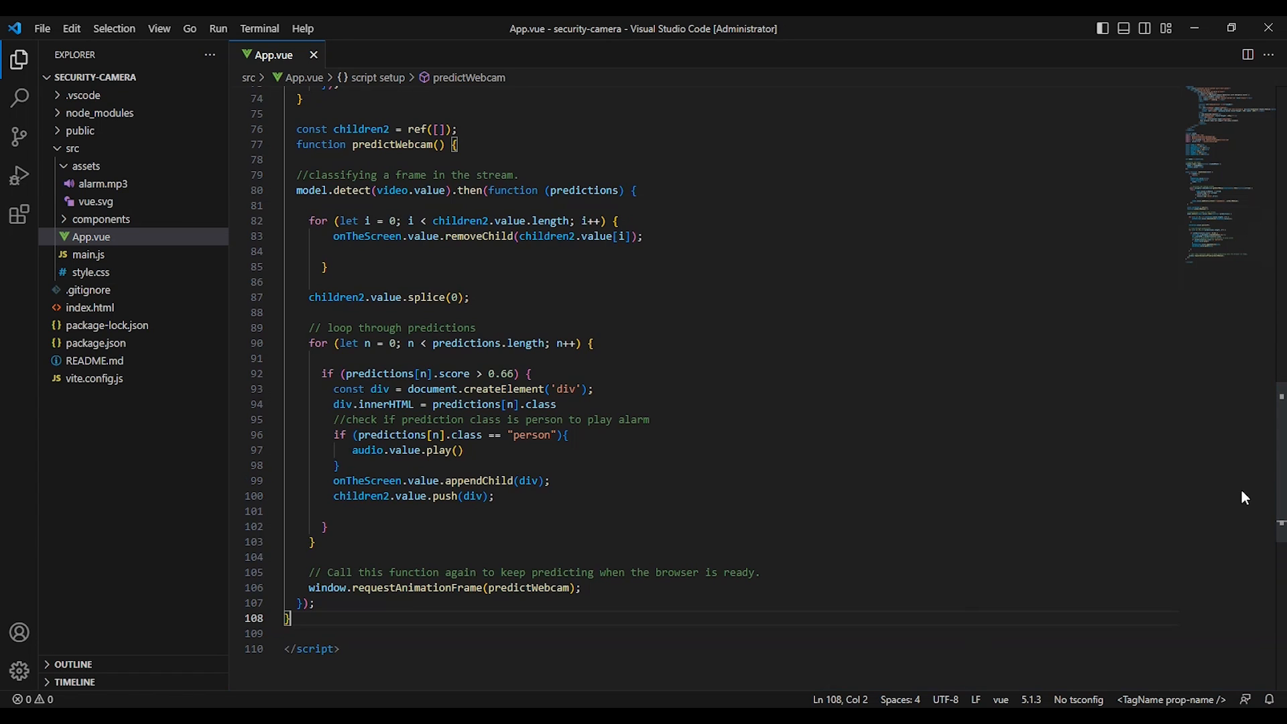
mouse_move(1051, 538)
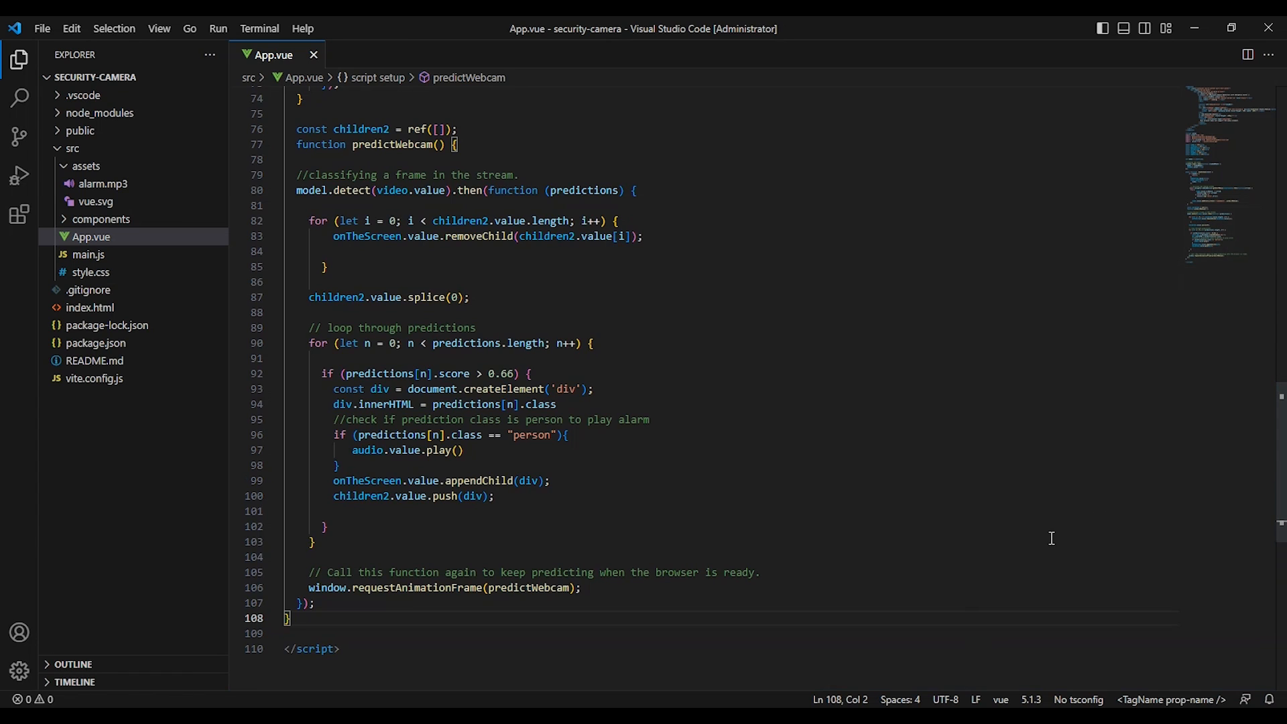
mouse_move(1035, 540)
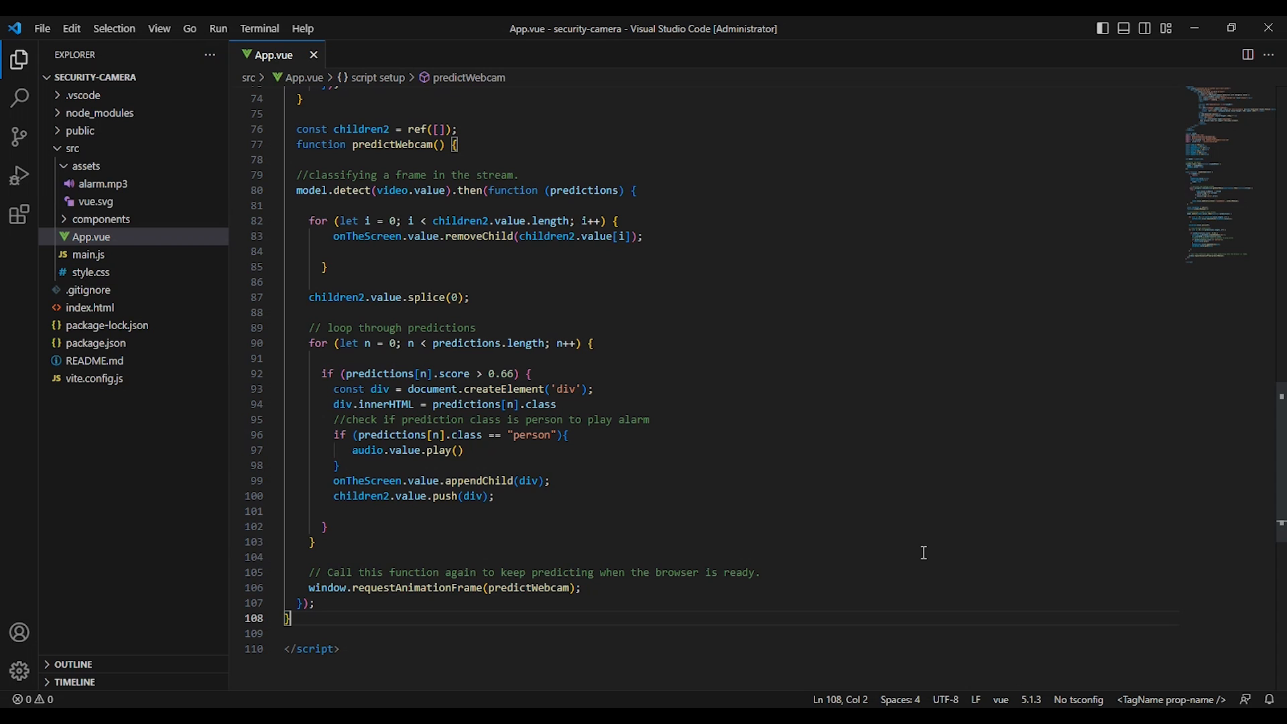
mouse_move(929, 549)
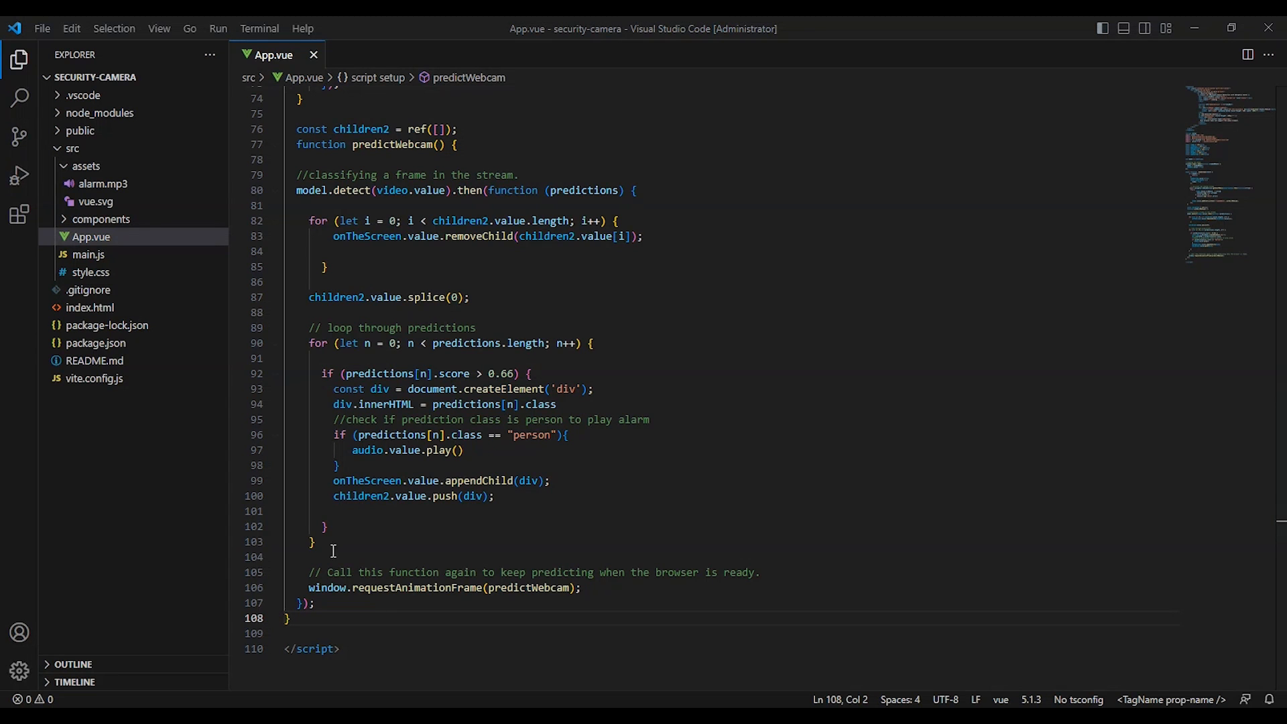
scroll(down, 3)
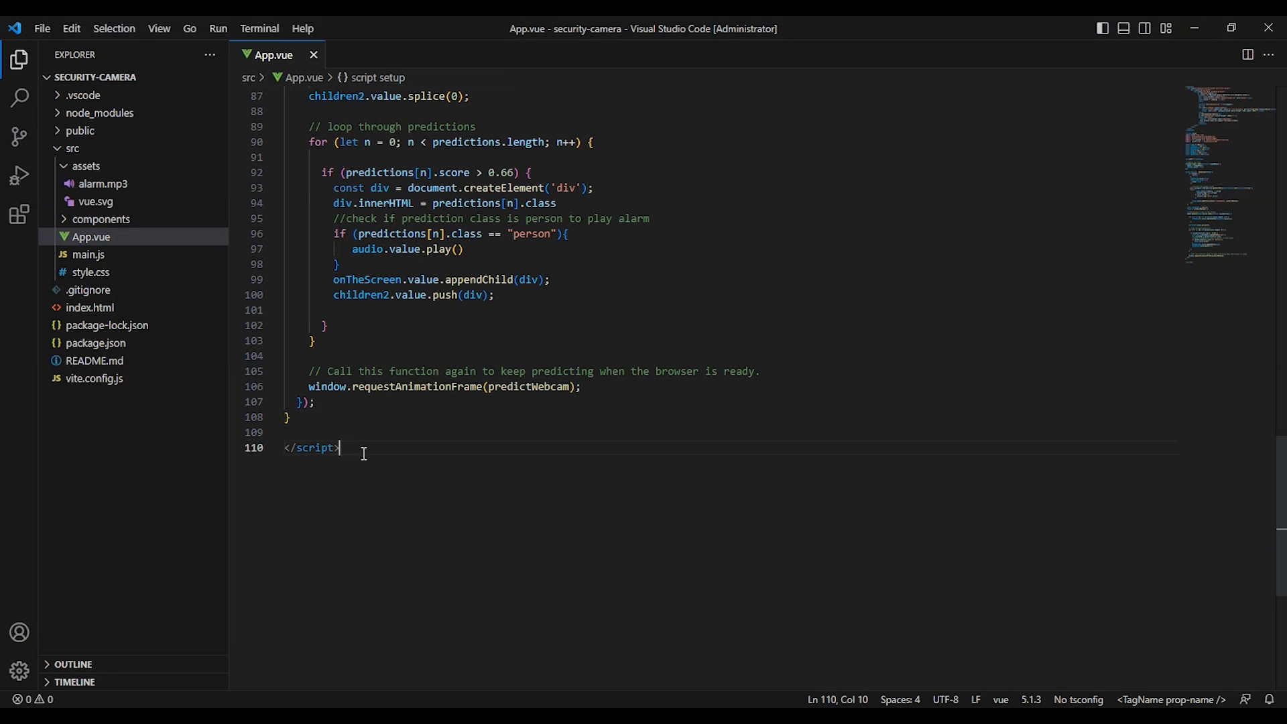
scroll(down, 3)
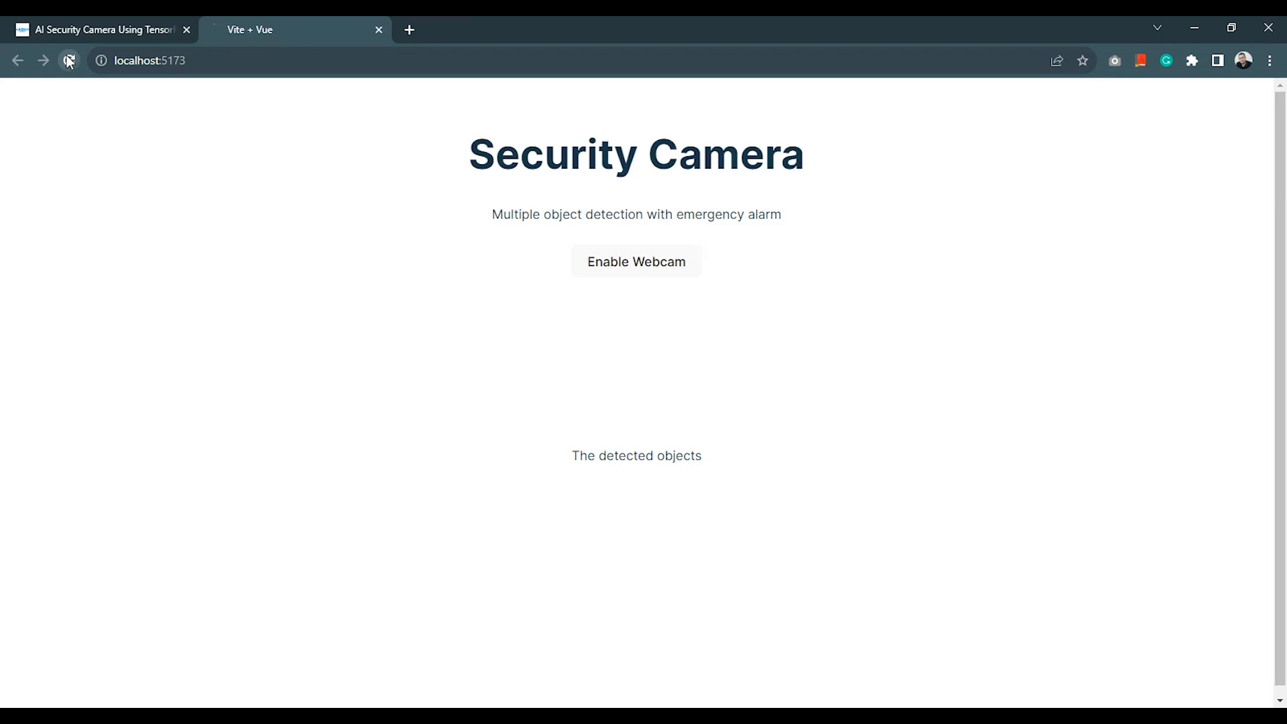
- Reload localhost:5173 and click Enable Webcam to start the live feed
click(69, 60)
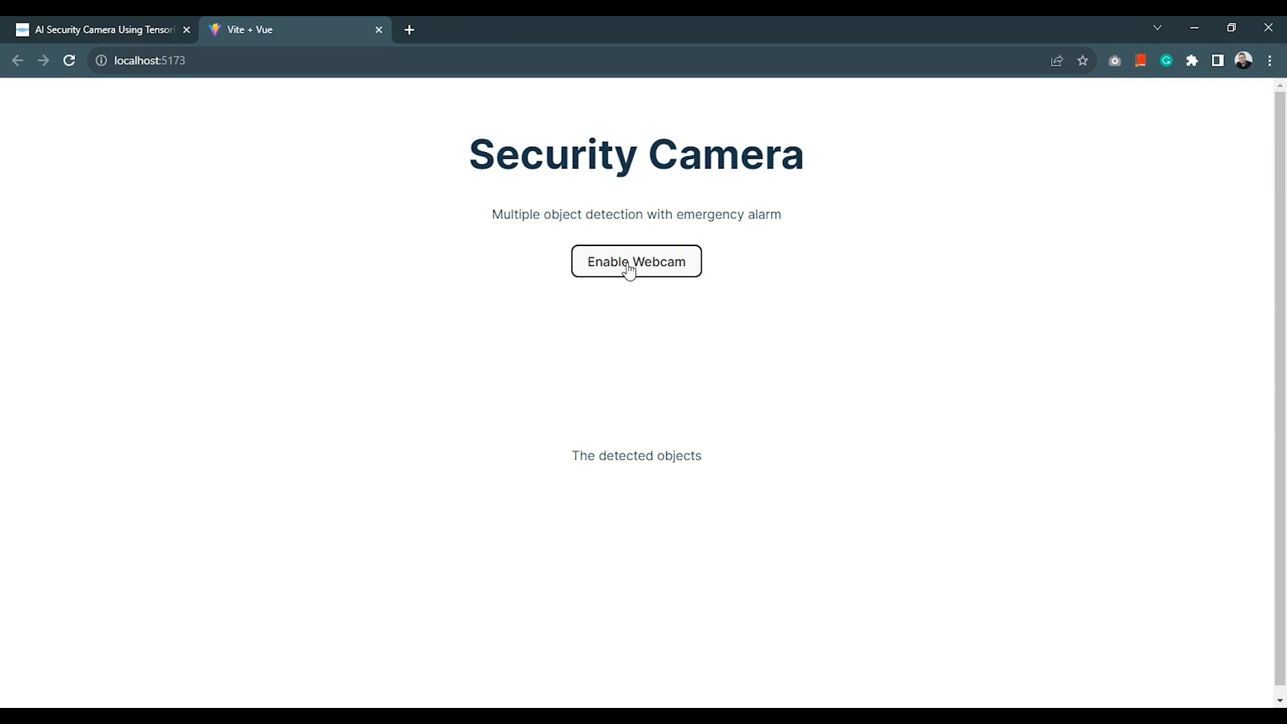
click(636, 261)
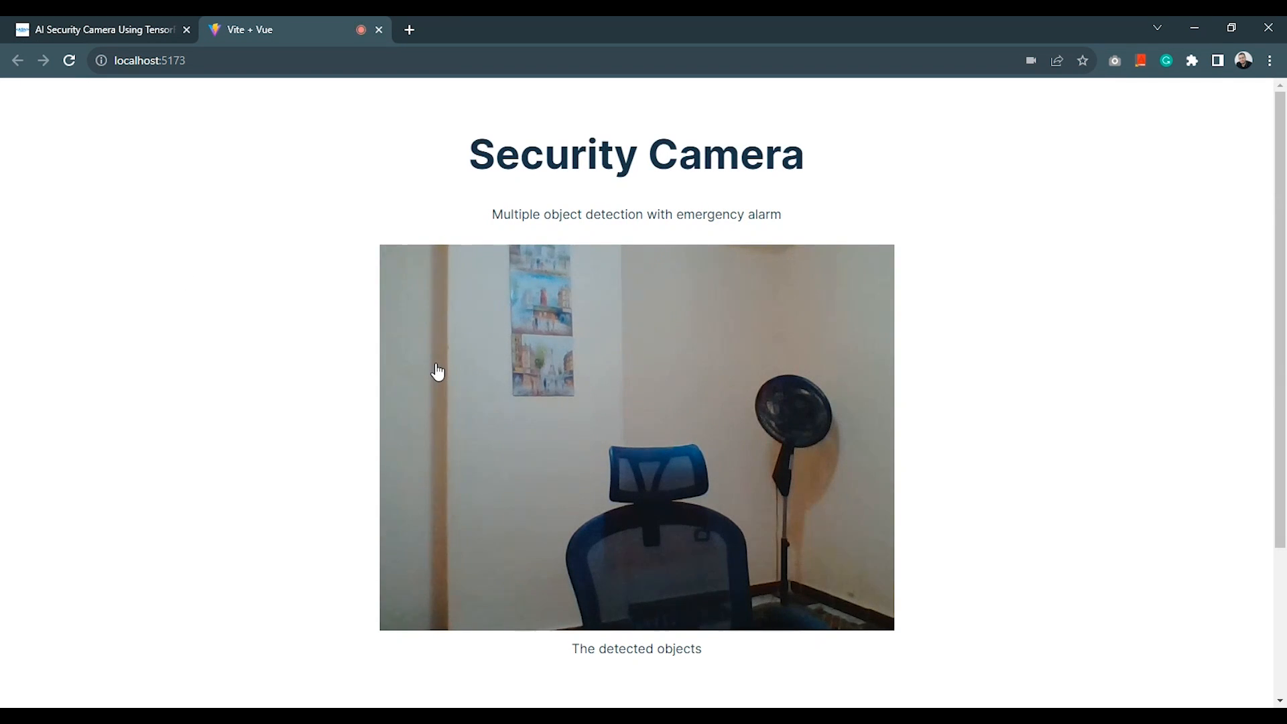